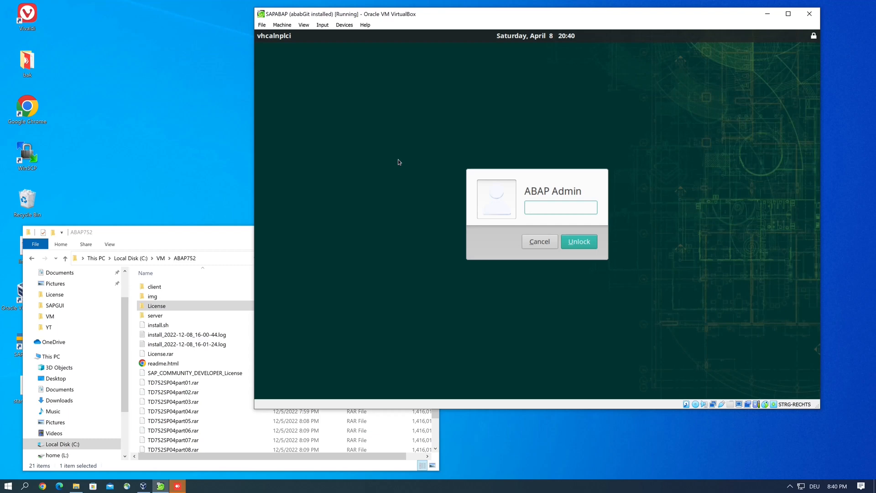
# Step: Unlock the ABAP Admin session and bring up a terminal inside the guest
pyautogui.click(559, 207)
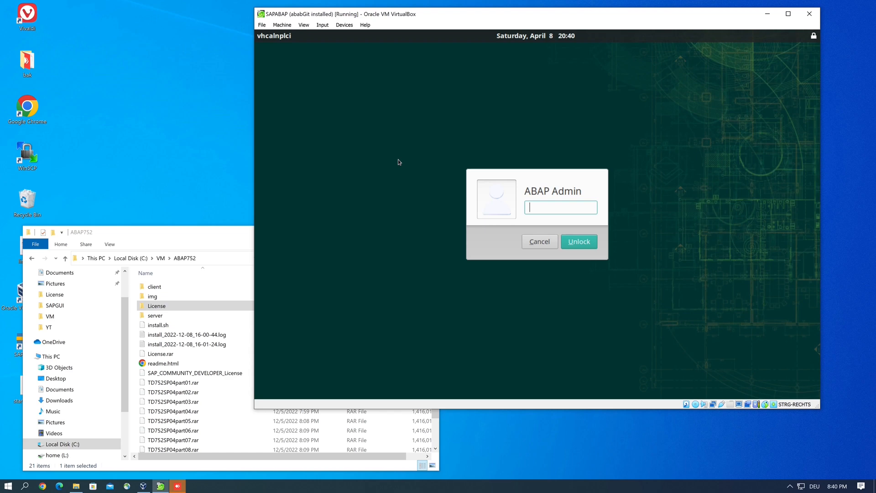
pyautogui.moveTo(501, 164)
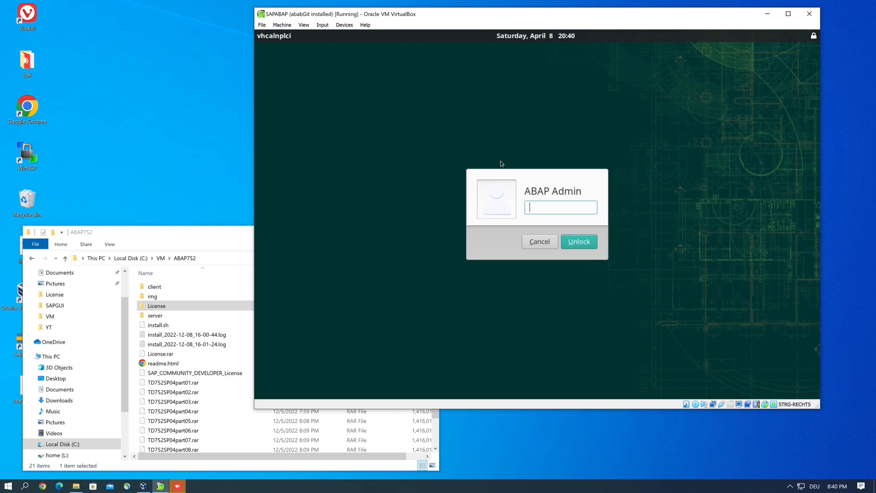
pyautogui.moveTo(509, 164)
pyautogui.write('su npl')
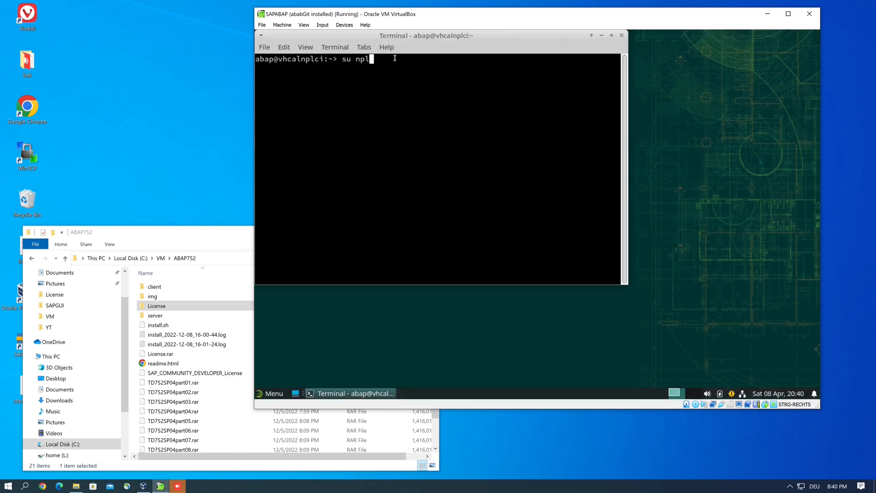
# Step: Switch to npladm with su and run startsap ALL, which fails at database startup
pyautogui.press('BackSpace')
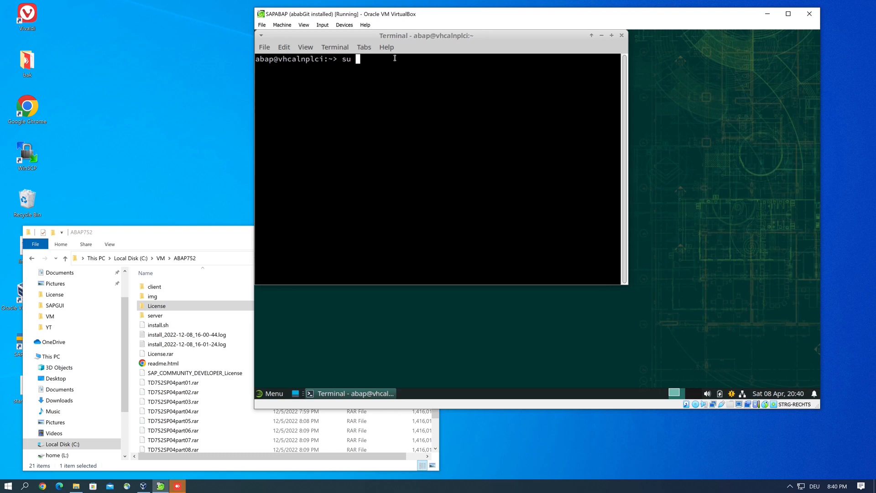
pyautogui.write('npladm')
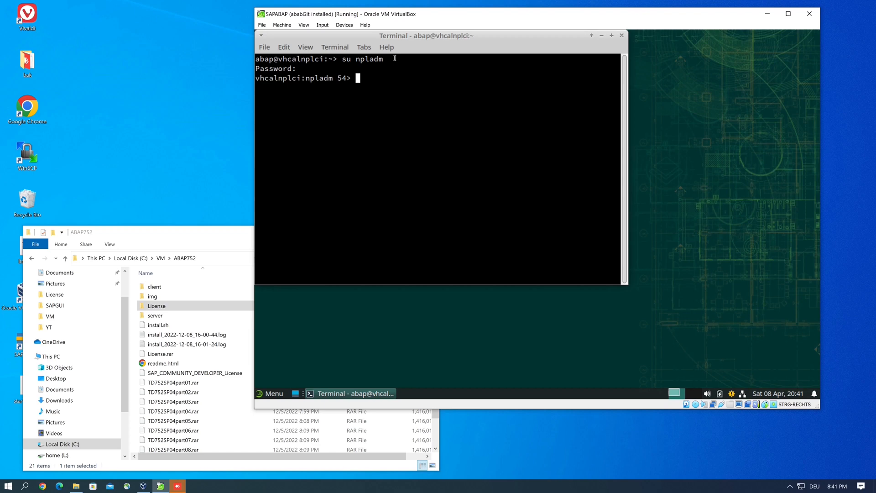
pyautogui.write('startsap ALL')
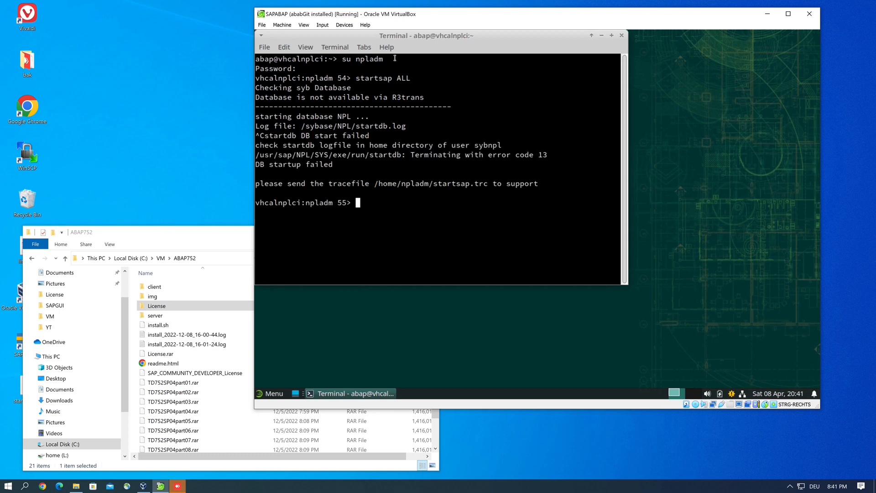
pyautogui.moveTo(434, 142)
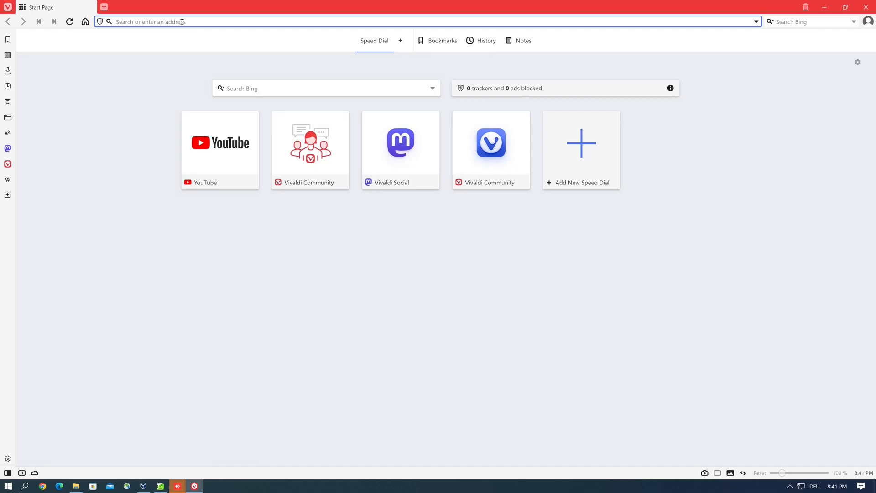
# Step: Go to developers.sap.com and reach the All Trials and Downloads page
pyautogui.write('developers.sap.com')
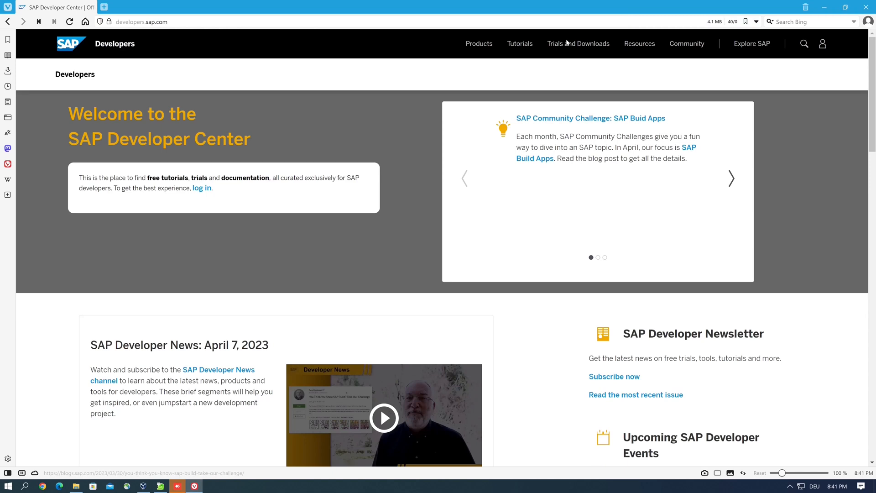
pyautogui.click(578, 43)
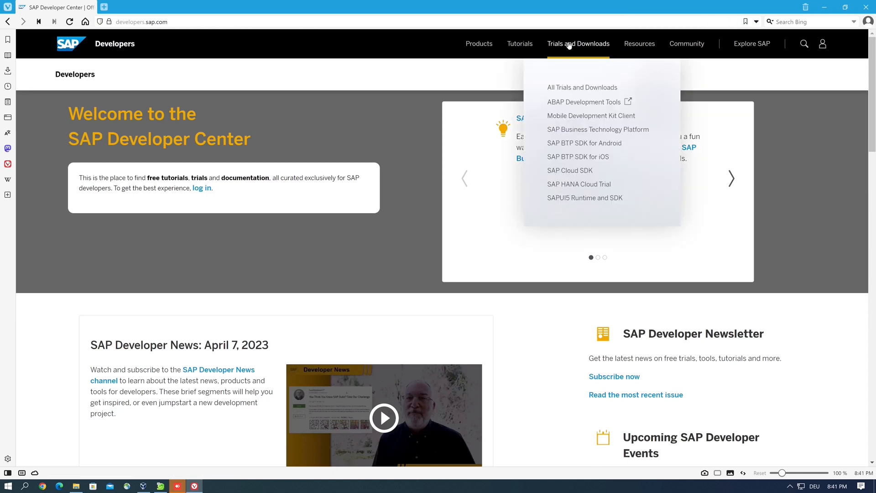
pyautogui.moveTo(583, 87)
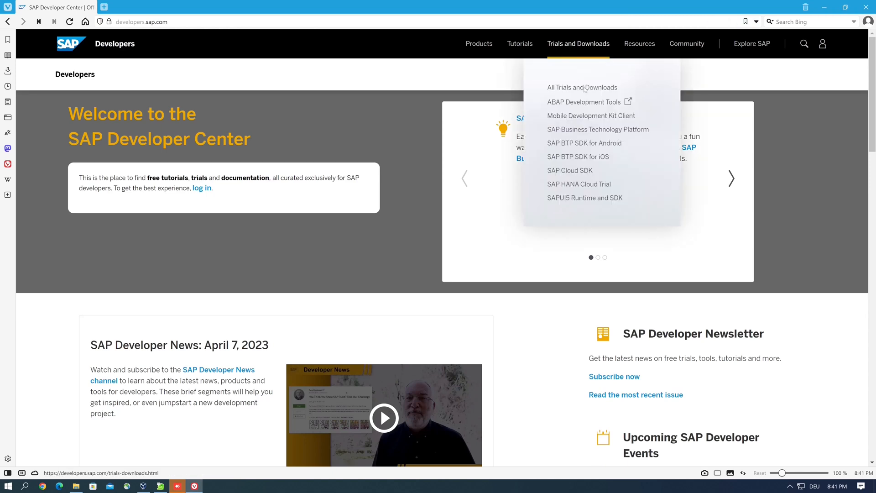
pyautogui.click(582, 88)
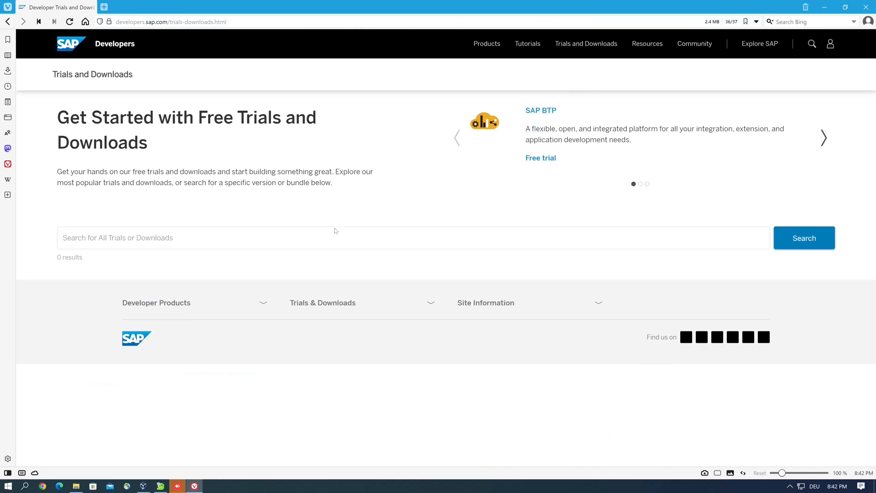
# Step: Scroll to the ABAP 7.52 SP04 download parts with the Part License entry, then quit Vivaldi
pyautogui.scroll(-3)
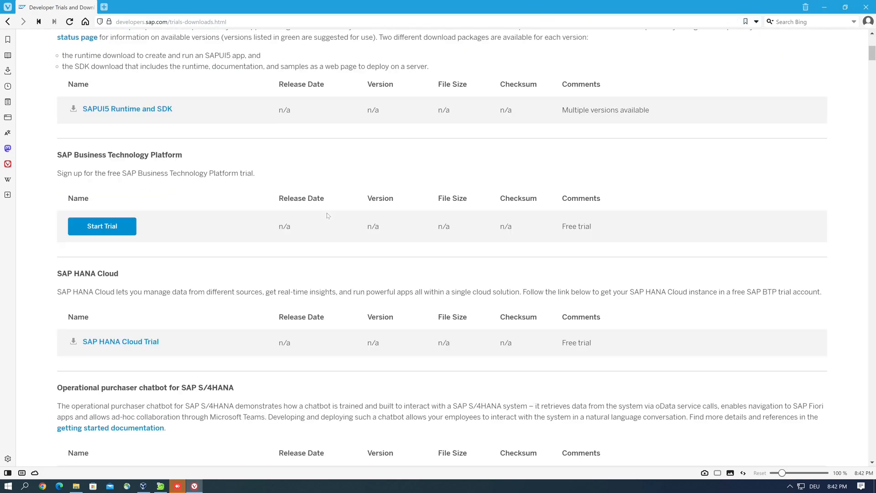
pyautogui.scroll(-3)
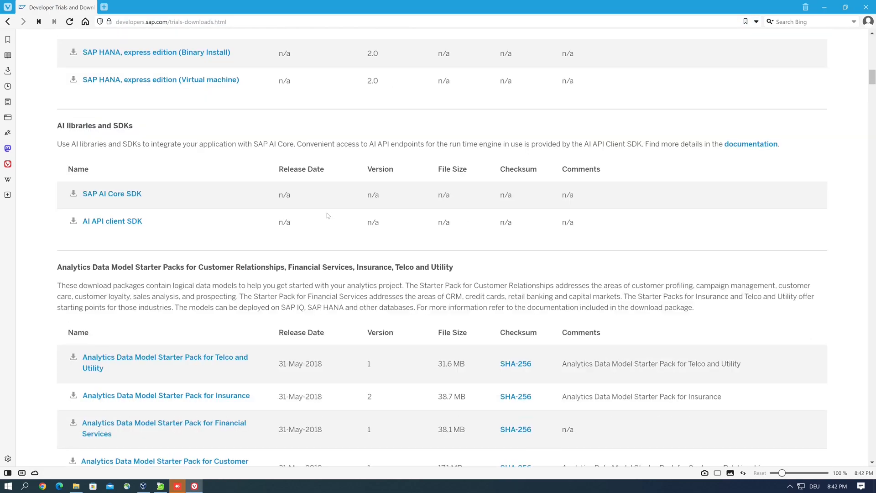
pyautogui.scroll(-3)
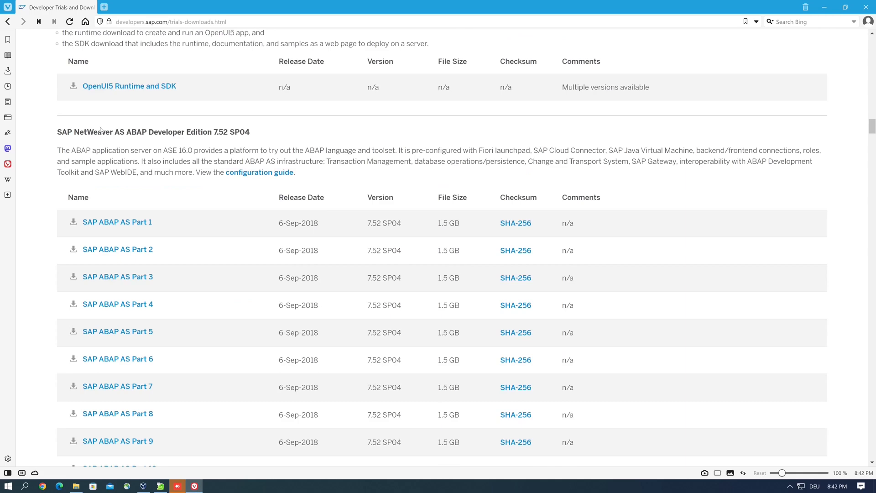
pyautogui.moveTo(206, 136)
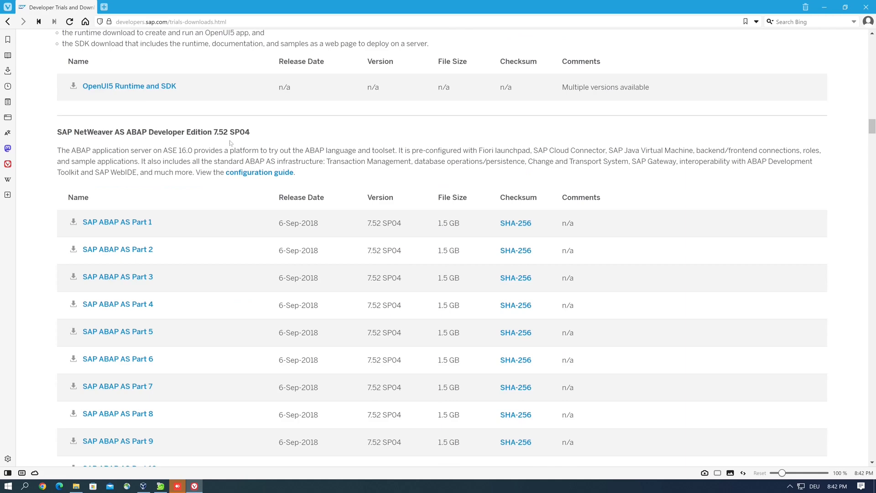
pyautogui.scroll(-3)
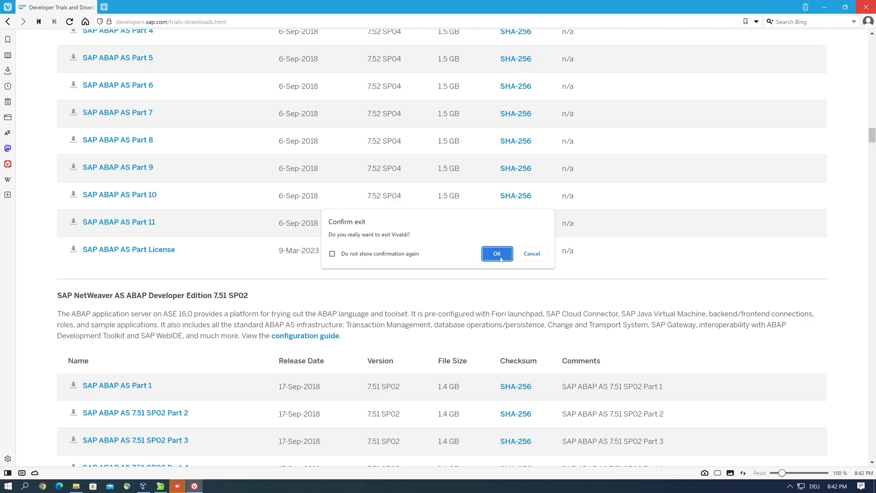
pyautogui.click(497, 253)
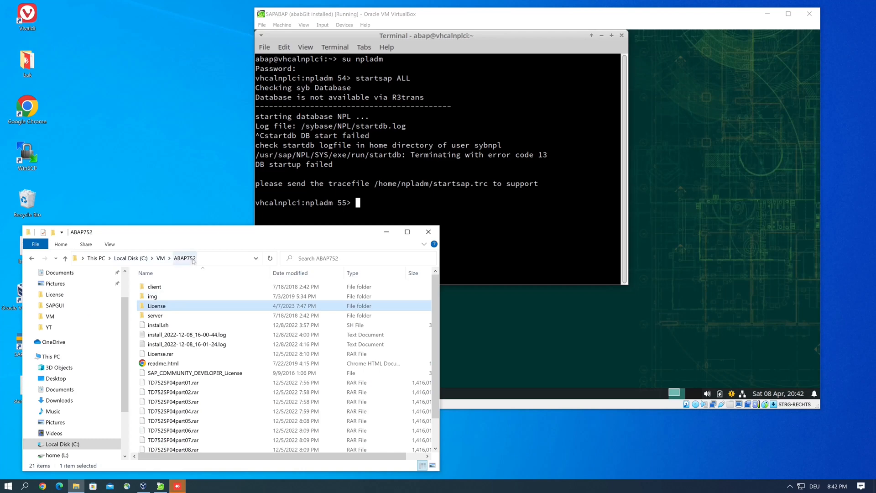
# Step: Navigate into ABAP752's License folder and then the NEW License subfolder
pyautogui.doubleClick(157, 306)
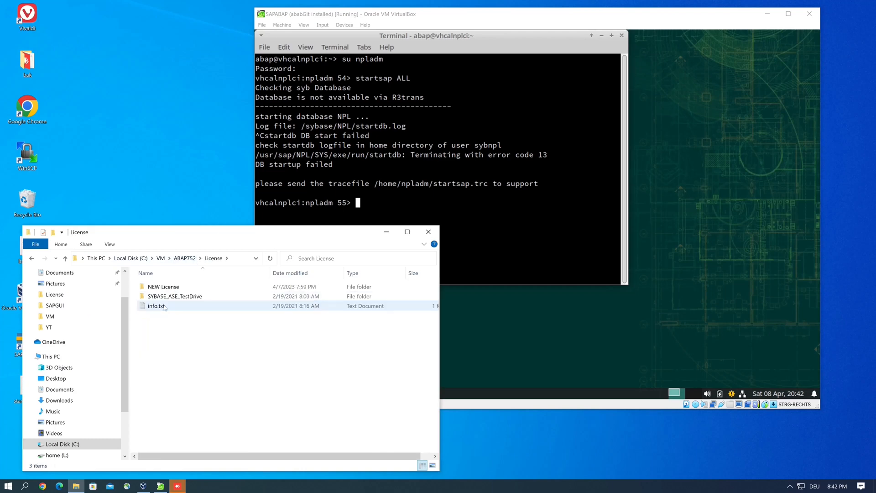
pyautogui.click(163, 286)
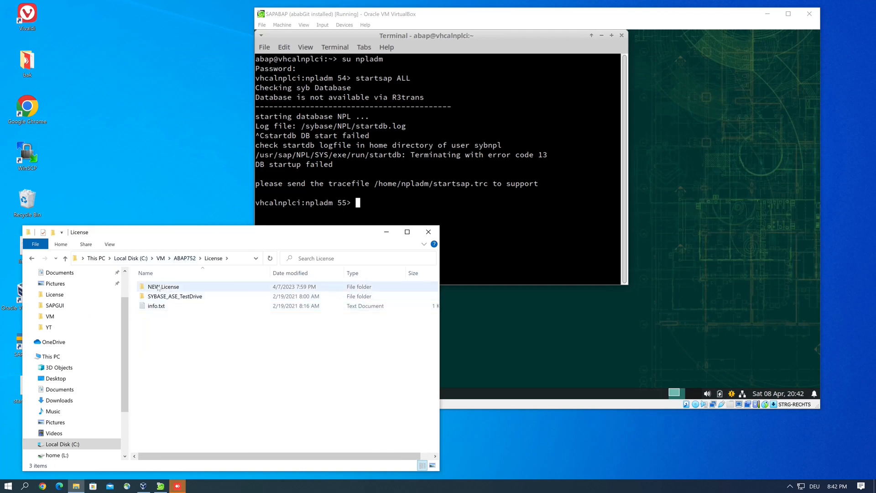
pyautogui.doubleClick(164, 286)
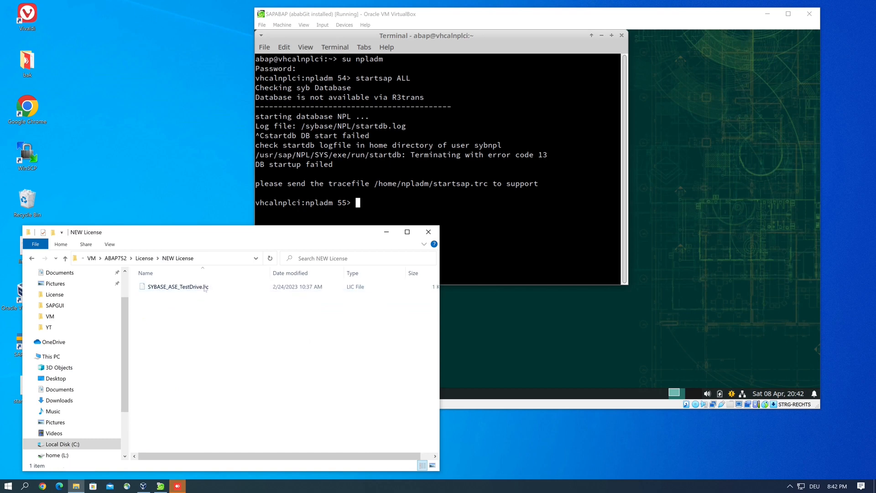
# Step: Inspect the new SYBASE_ASE_TestDrive.lic file via its context menu and dismiss it
pyautogui.click(177, 286)
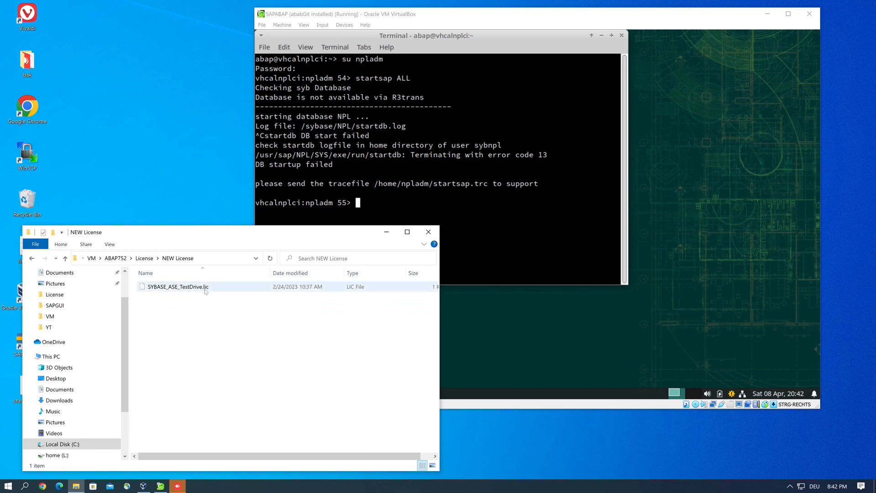
pyautogui.rightClick(176, 286)
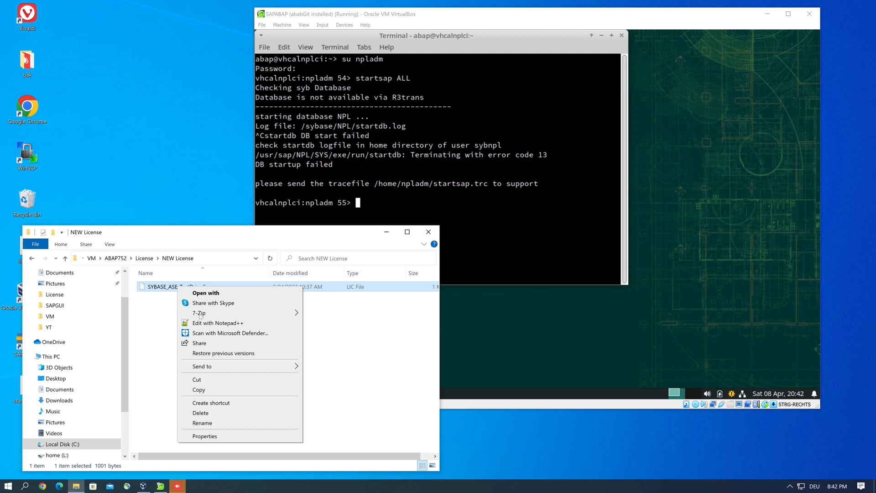
pyautogui.click(218, 320)
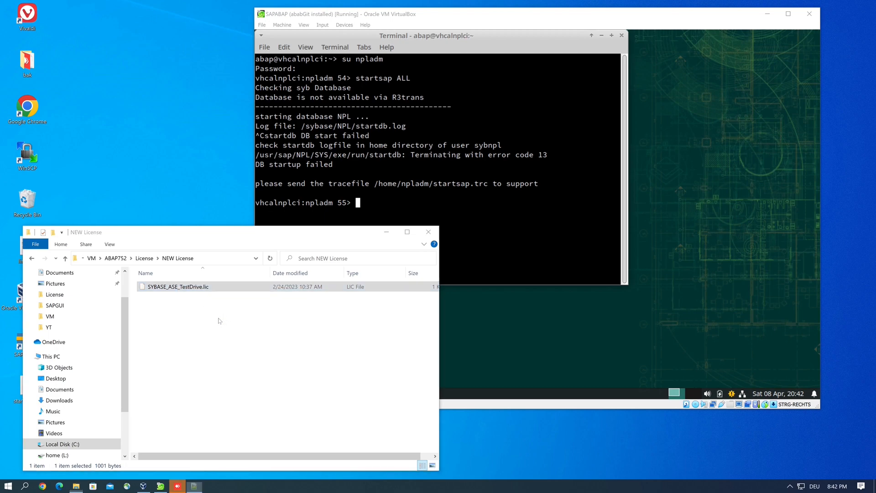
pyautogui.doubleClick(178, 286)
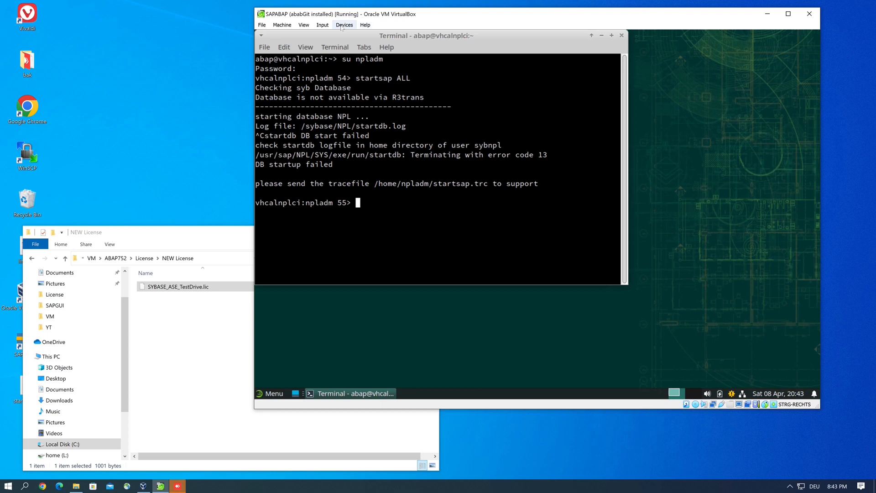
# Step: Add a shared folder in VM settings pointing to host folder C:\VM\ABAP752
pyautogui.click(344, 24)
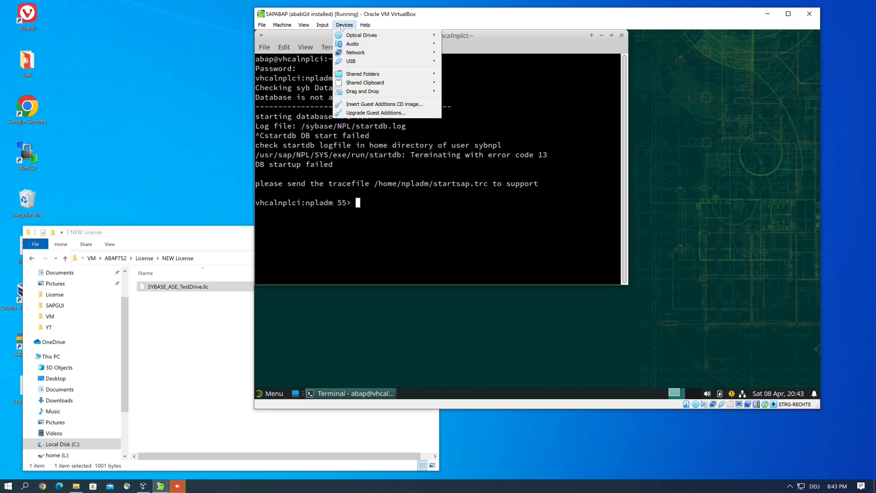
pyautogui.moveTo(363, 74)
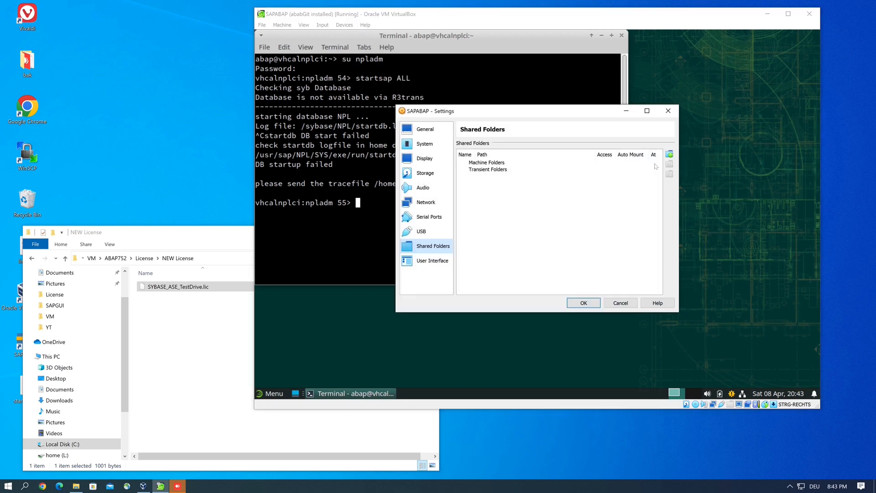
pyautogui.click(670, 156)
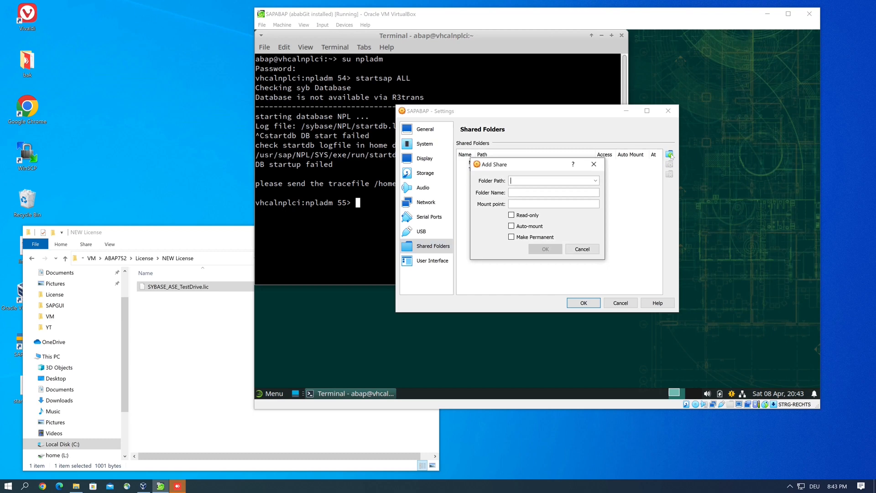
pyautogui.click(595, 179)
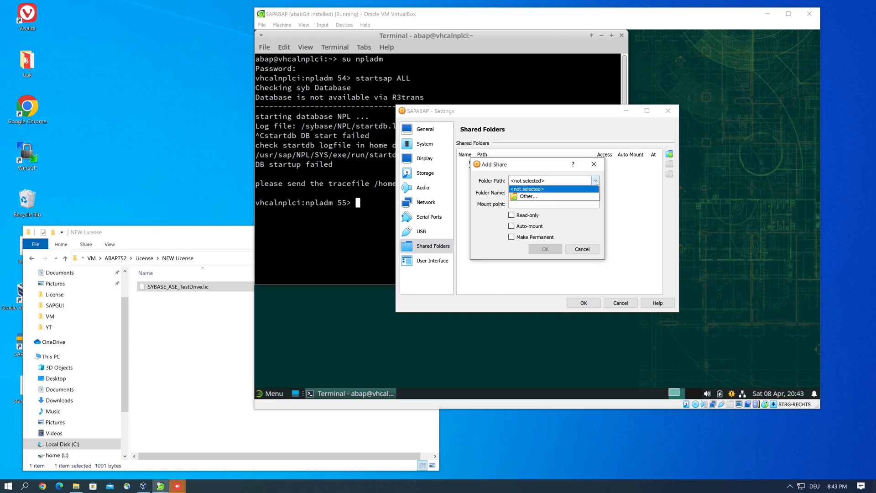
pyautogui.click(526, 196)
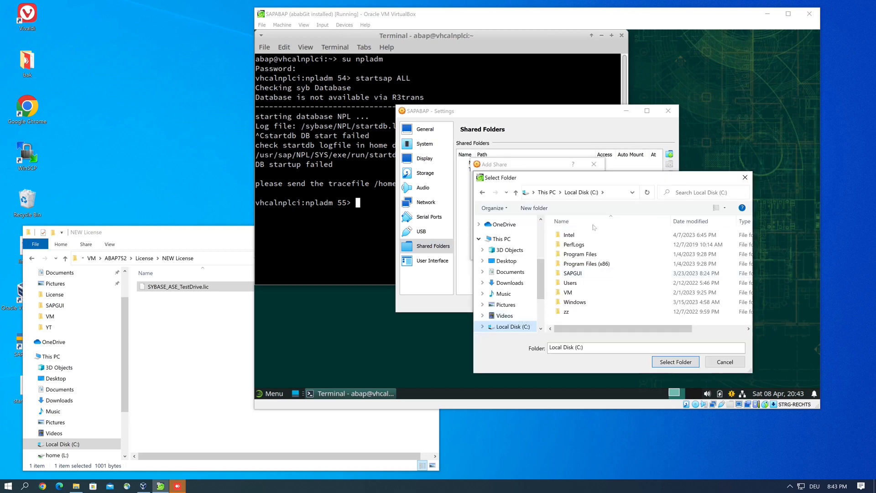
pyautogui.moveTo(569, 292)
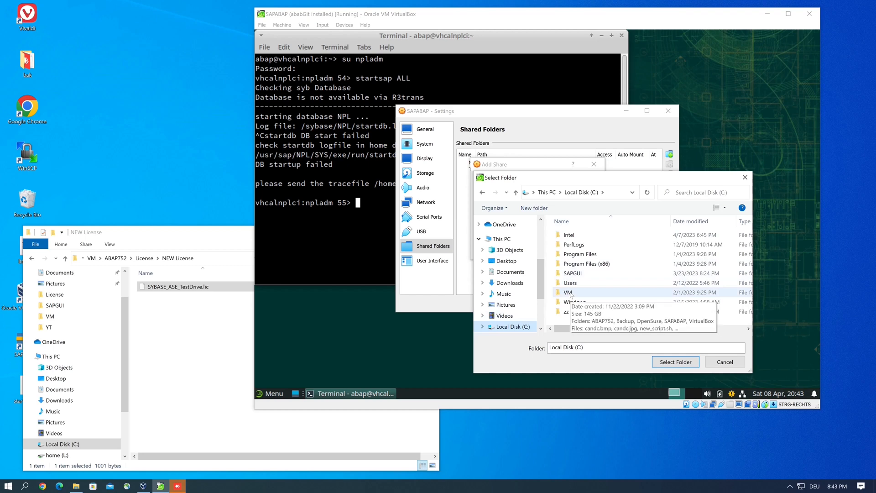
pyautogui.doubleClick(568, 292)
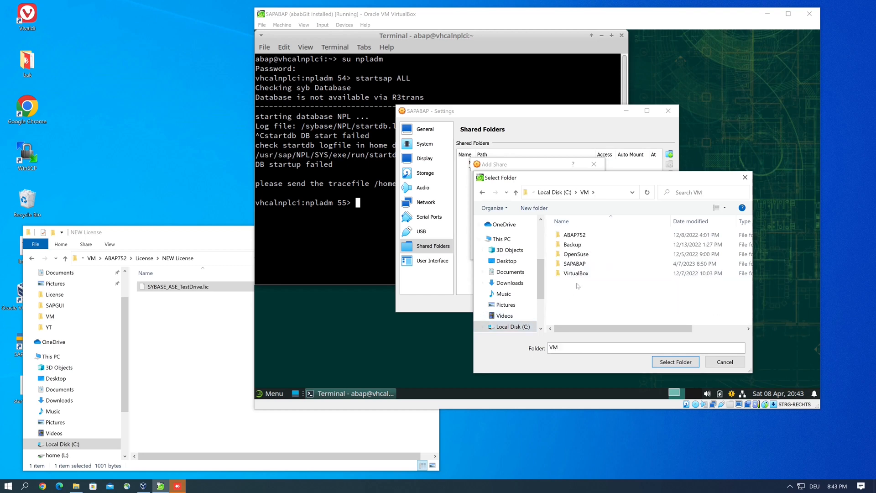
pyautogui.click(574, 234)
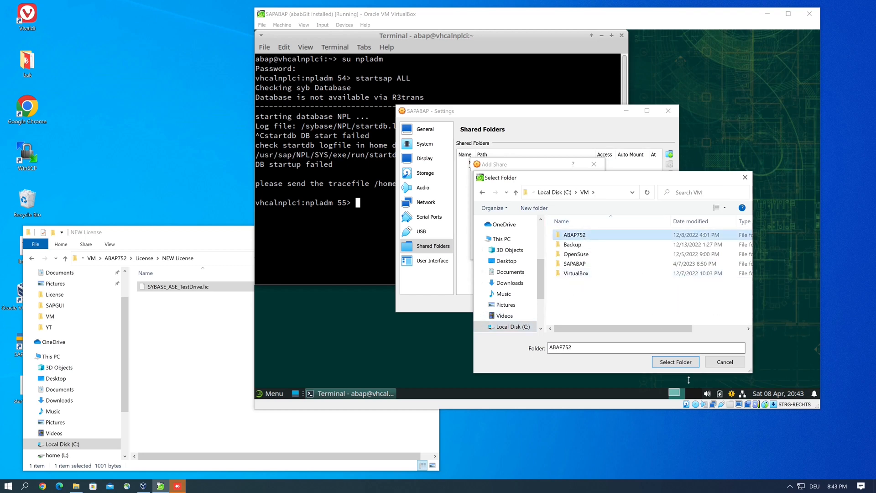
pyautogui.click(674, 362)
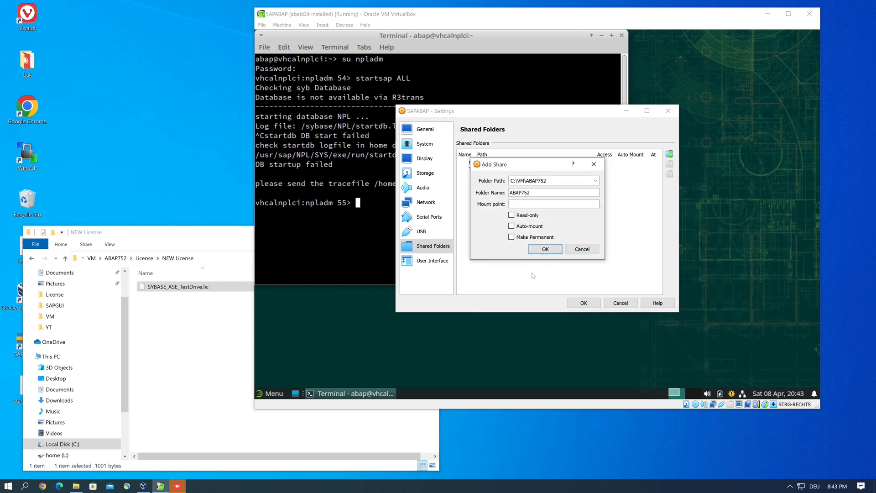
# Step: Enable Auto-mount for the ABAP752 share and apply the settings
pyautogui.click(511, 226)
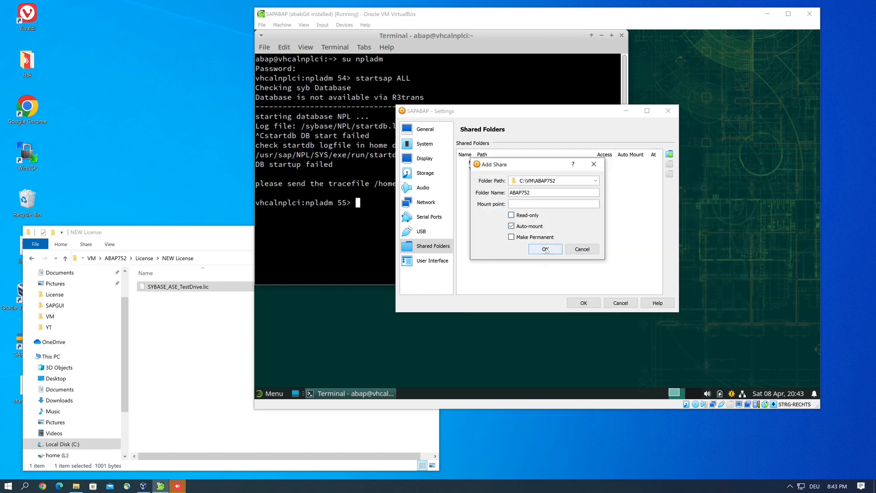
pyautogui.click(544, 249)
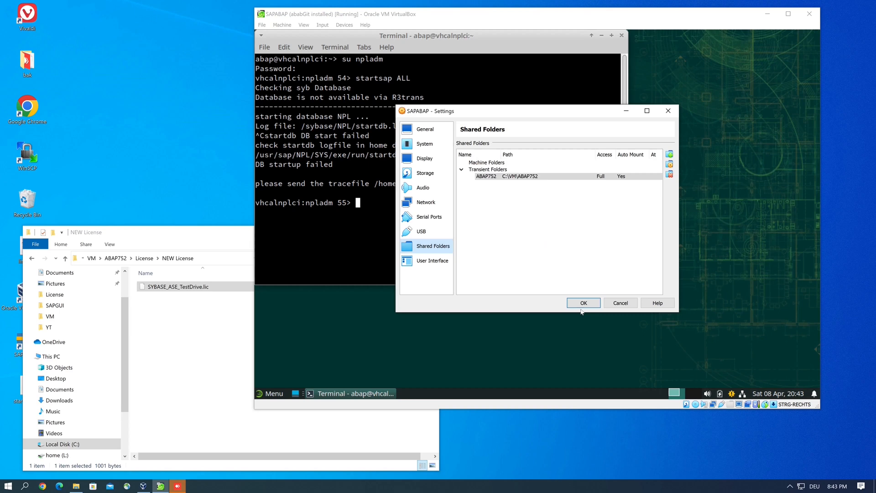
pyautogui.click(583, 302)
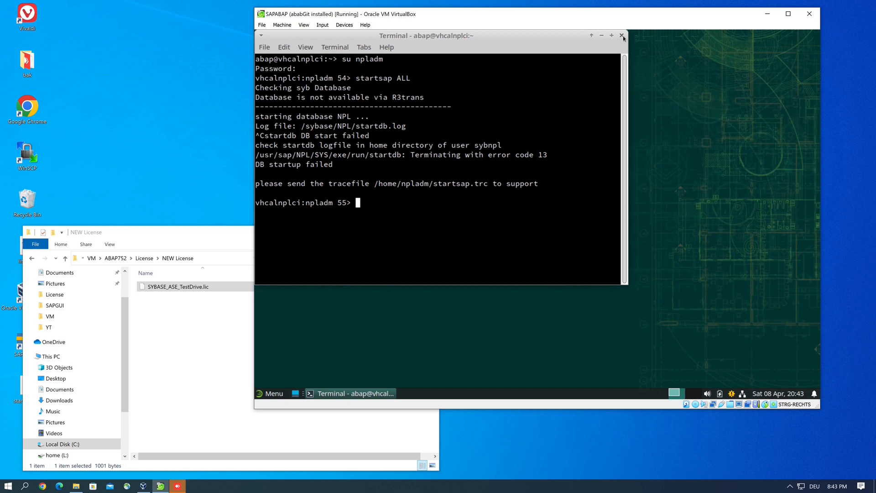
# Step: Close the failed startsap terminal and launch a fresh Terminal Emulator from the menu
pyautogui.click(622, 35)
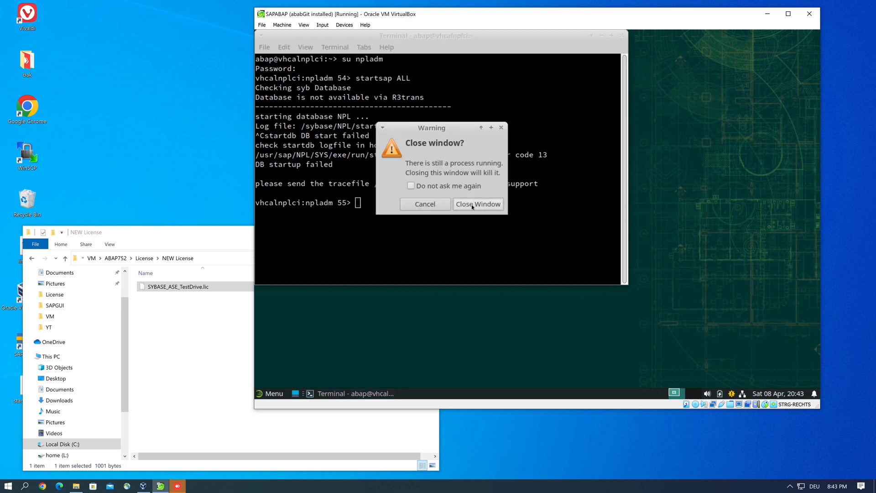
pyautogui.click(478, 203)
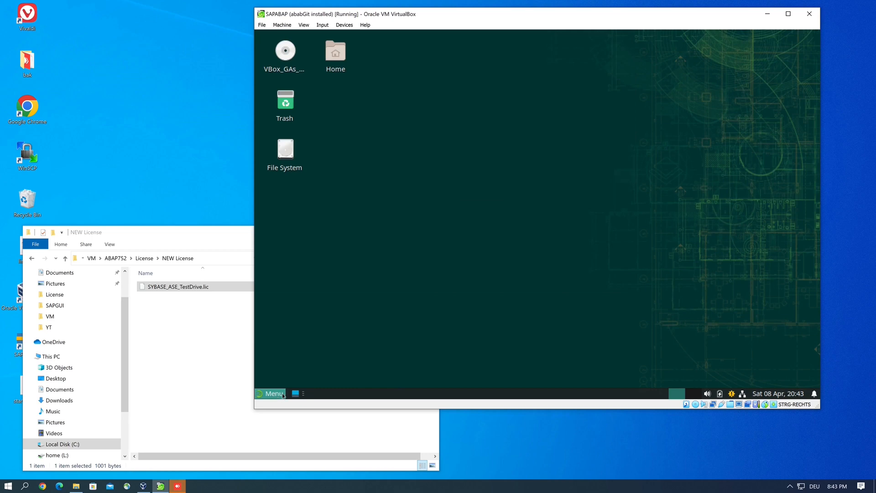
pyautogui.click(272, 394)
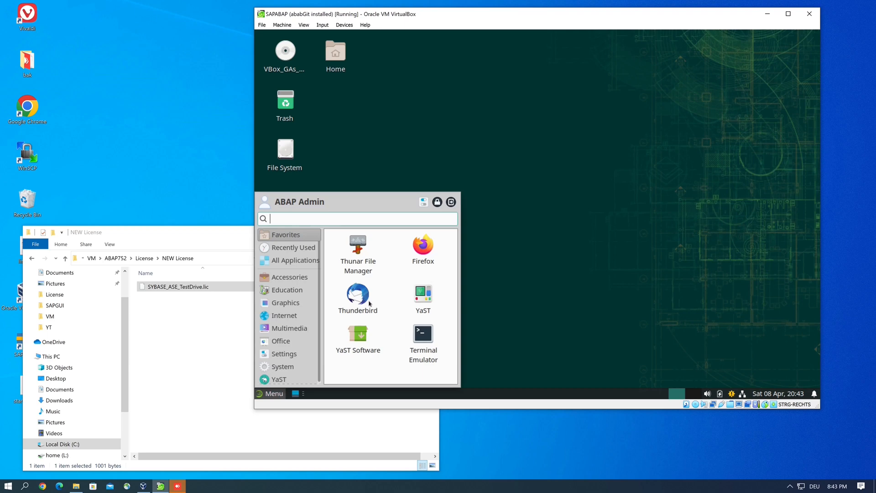
pyautogui.moveTo(357, 245)
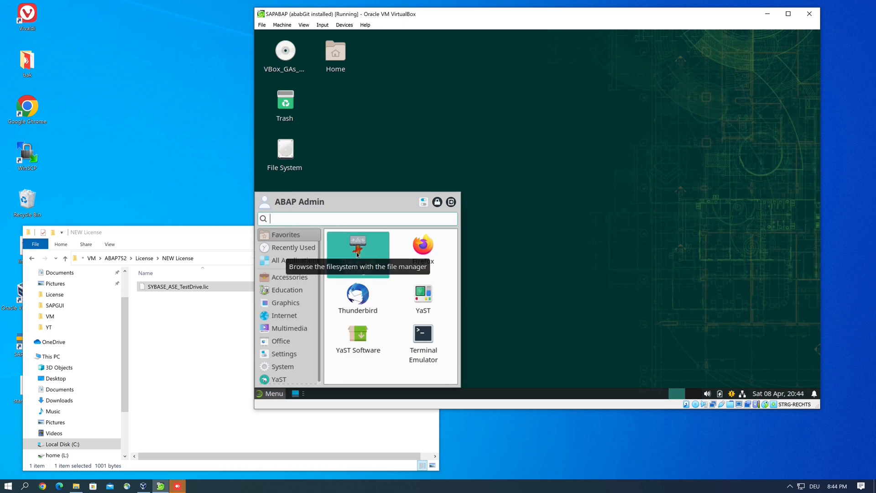
pyautogui.moveTo(423, 341)
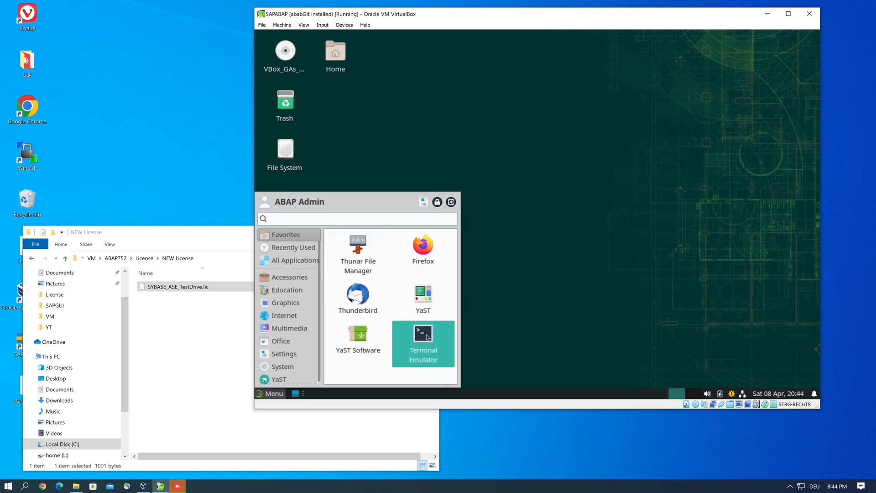
pyautogui.click(422, 343)
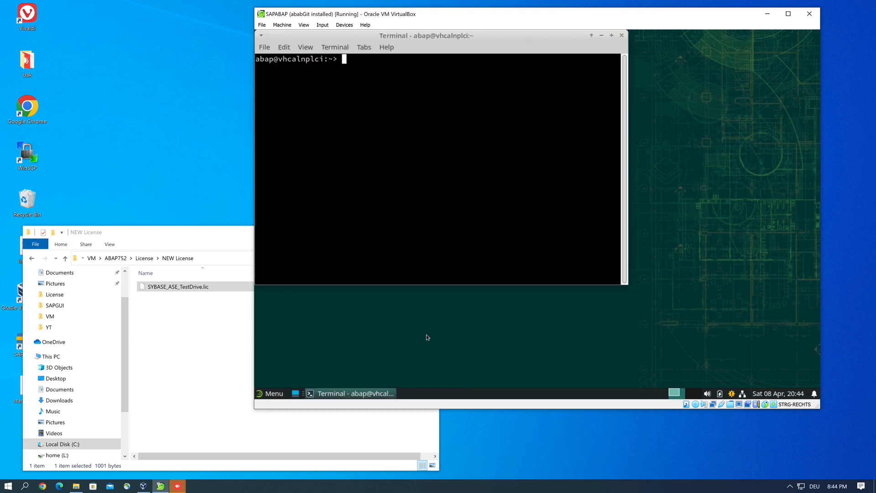
pyautogui.moveTo(443, 104)
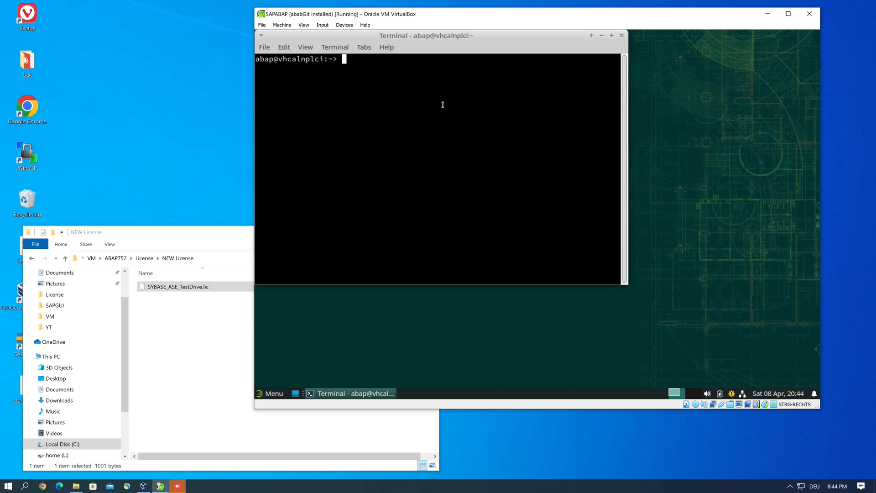
# Step: Become root with su and launch the Thunar file manager from the terminal
pyautogui.write('su')
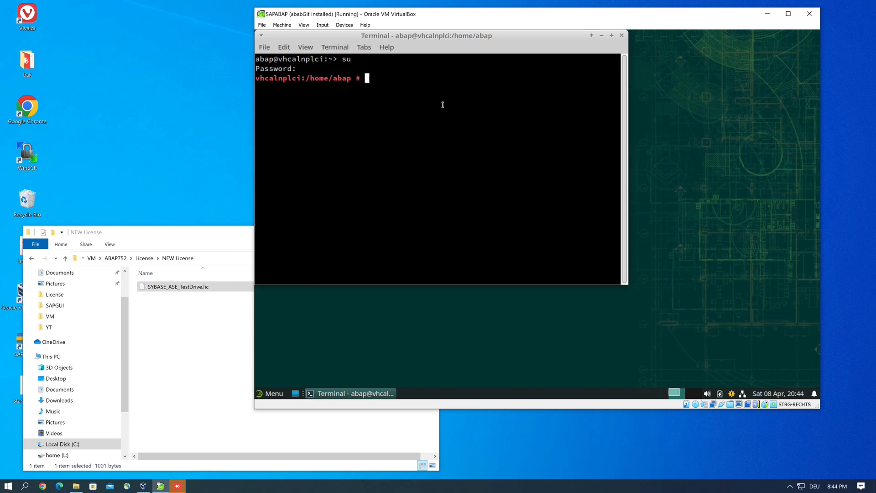
pyautogui.write('start')
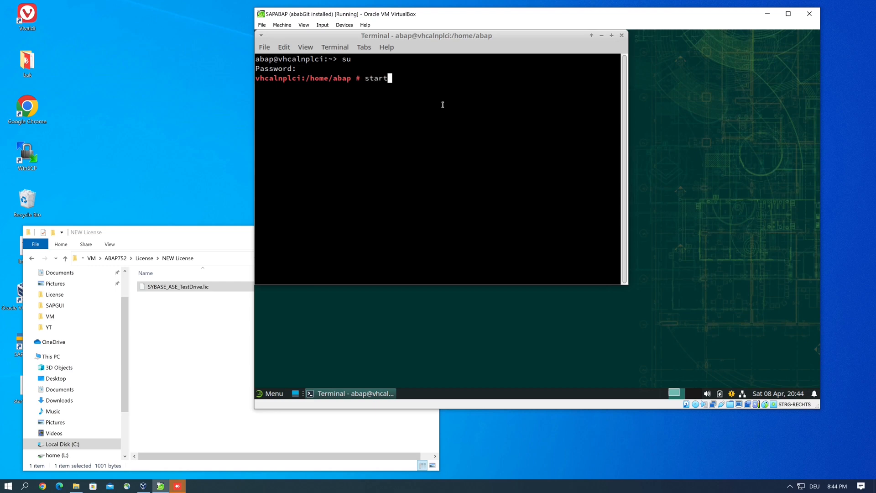
pyautogui.write('thi')
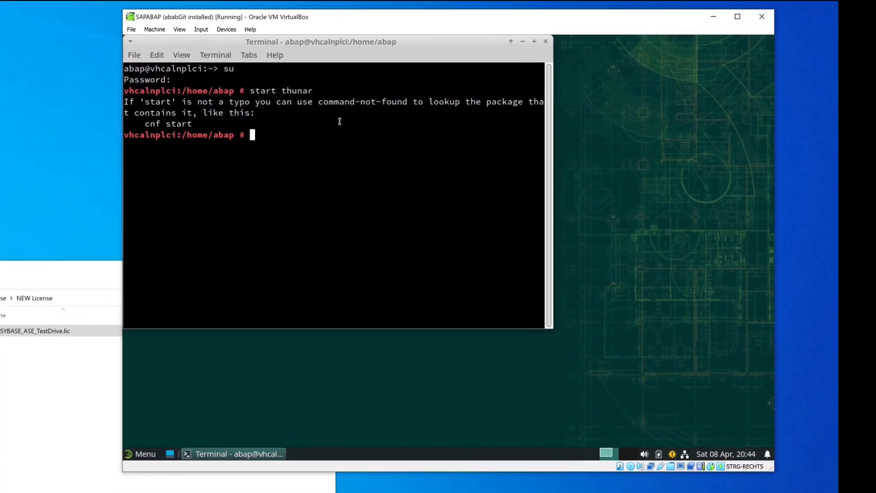
pyautogui.write('thunar')
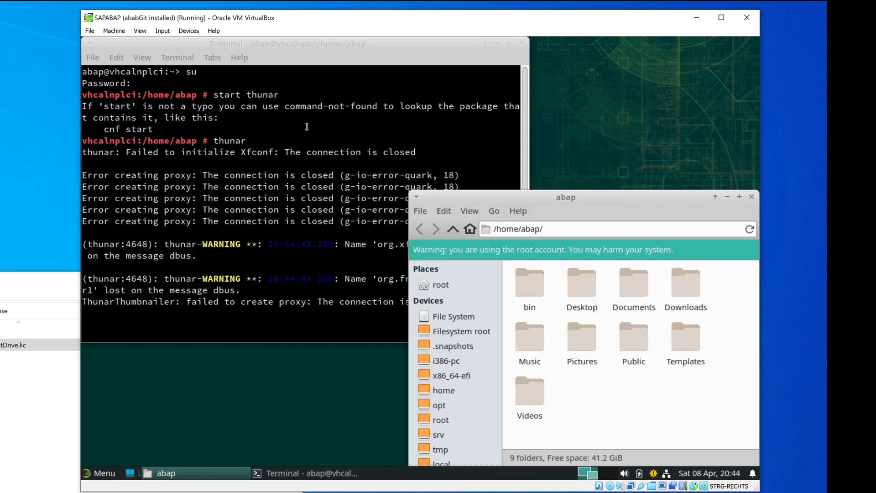
pyautogui.moveTo(646, 200)
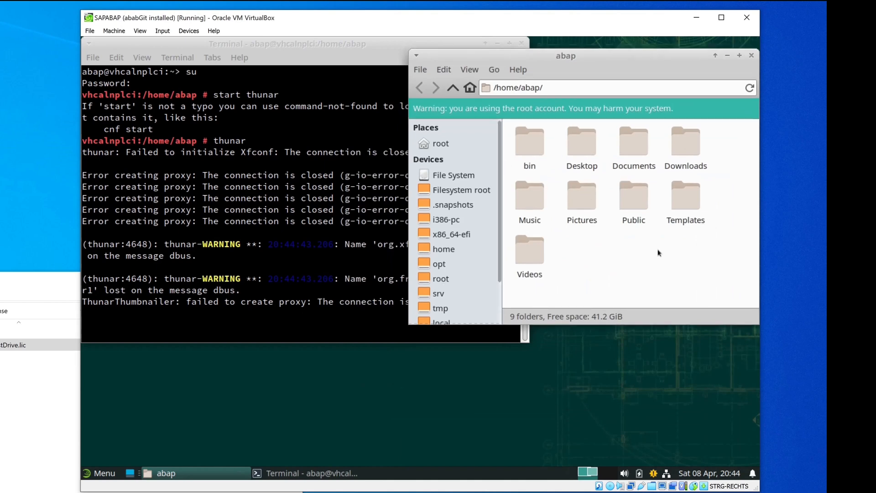
pyautogui.moveTo(463, 175)
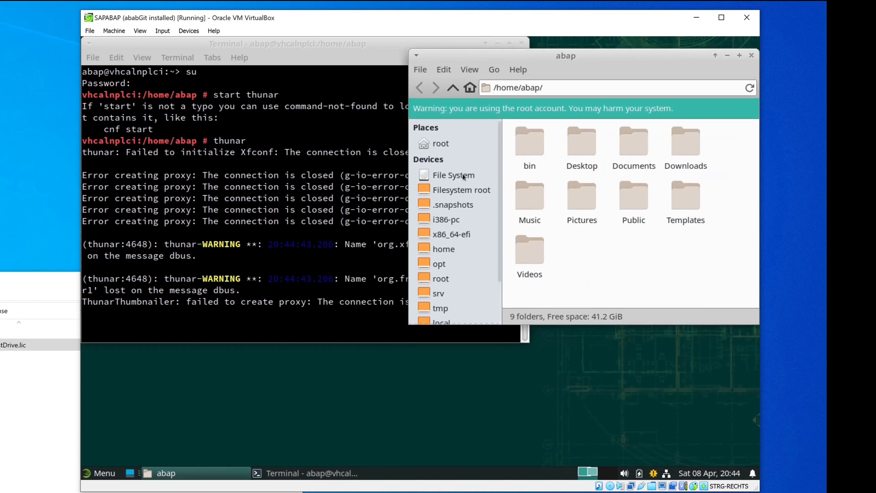
# Step: Browse from File System into /sybase/NPL/SYSAM-2_0/licenses in root Thunar
pyautogui.click(461, 190)
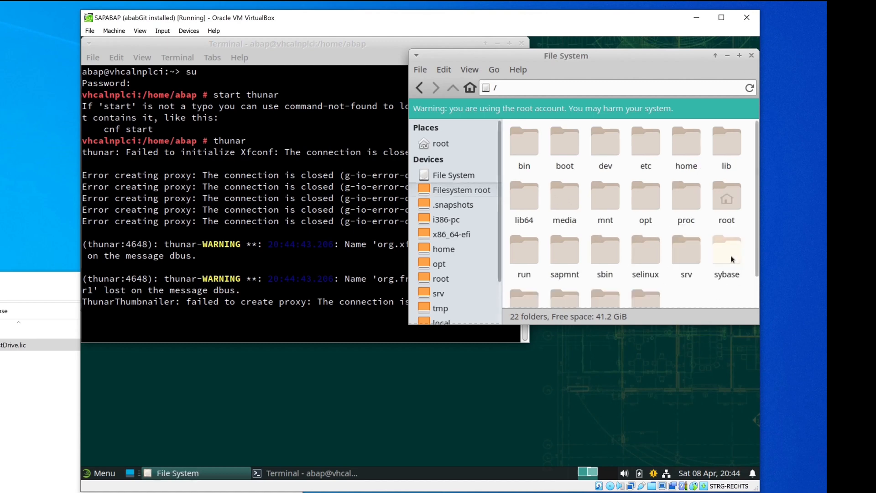
pyautogui.doubleClick(727, 252)
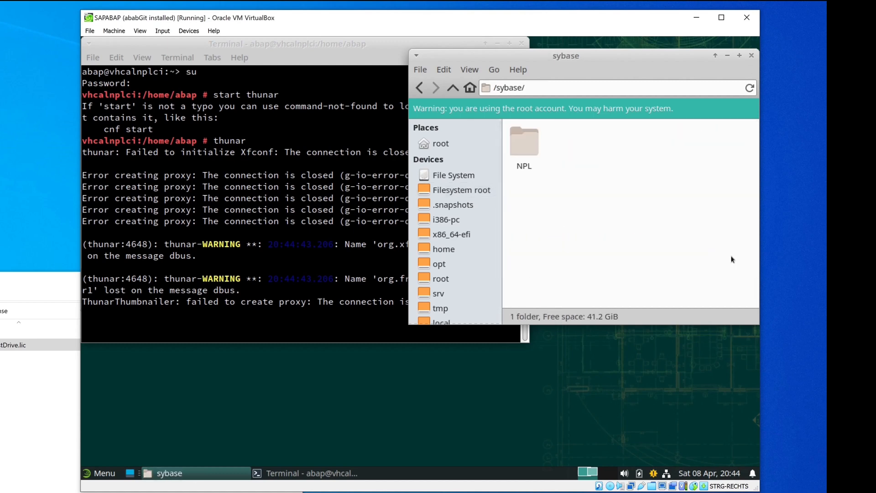
pyautogui.doubleClick(524, 142)
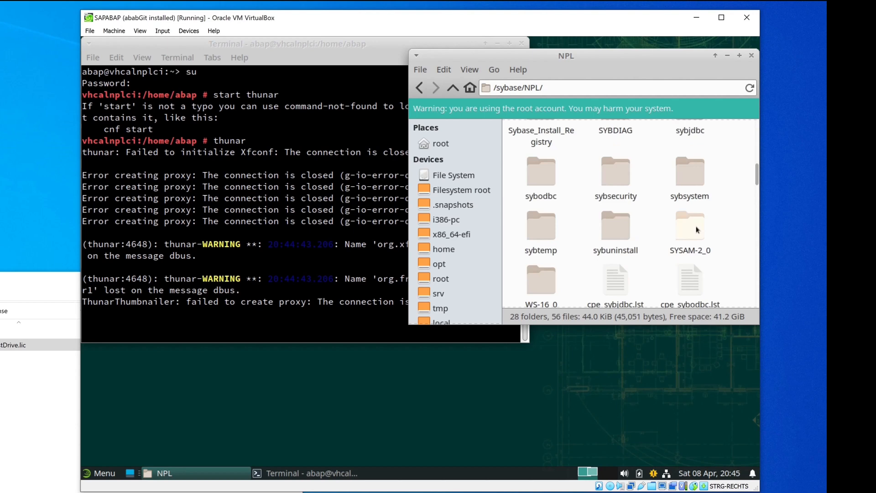
pyautogui.doubleClick(690, 225)
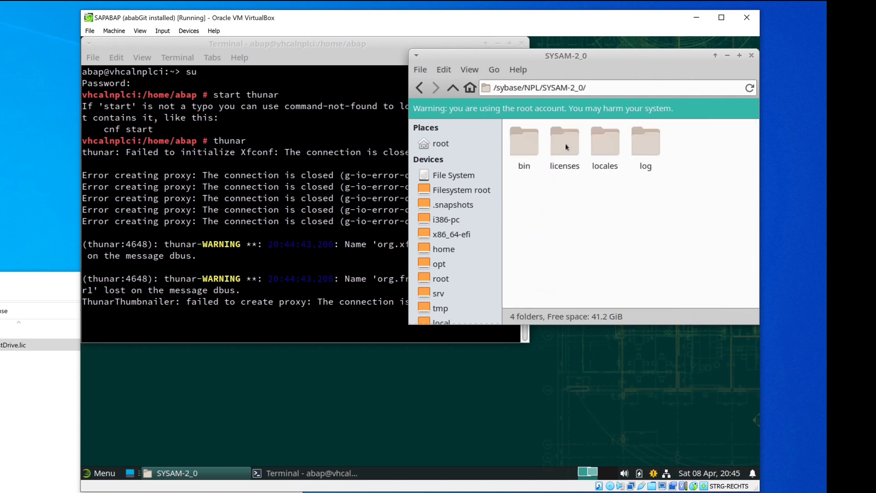
pyautogui.doubleClick(564, 141)
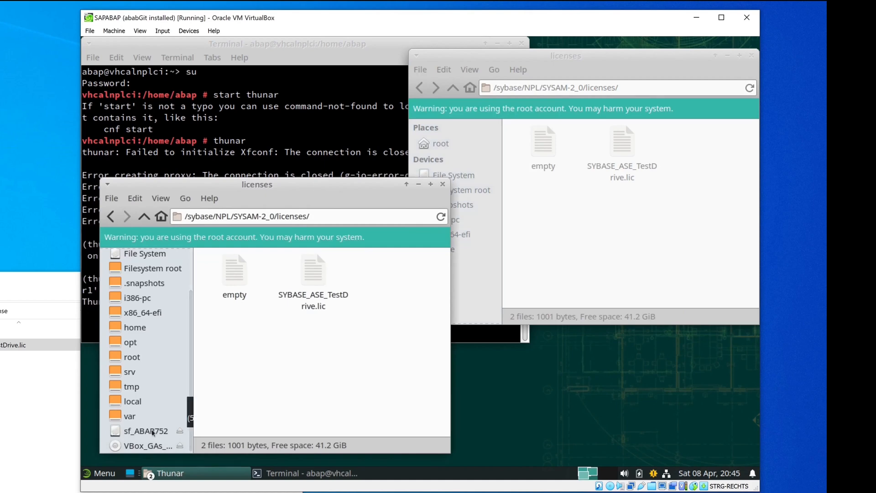
# Step: Open the ABAP752 share's License > NEW License folder and copy SYBASE_ASE_TestDrive.lic
pyautogui.click(146, 431)
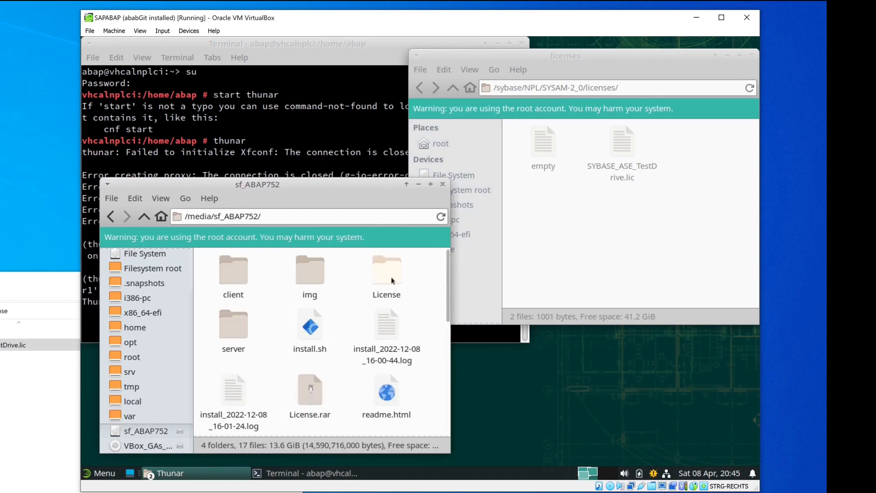
pyautogui.doubleClick(386, 270)
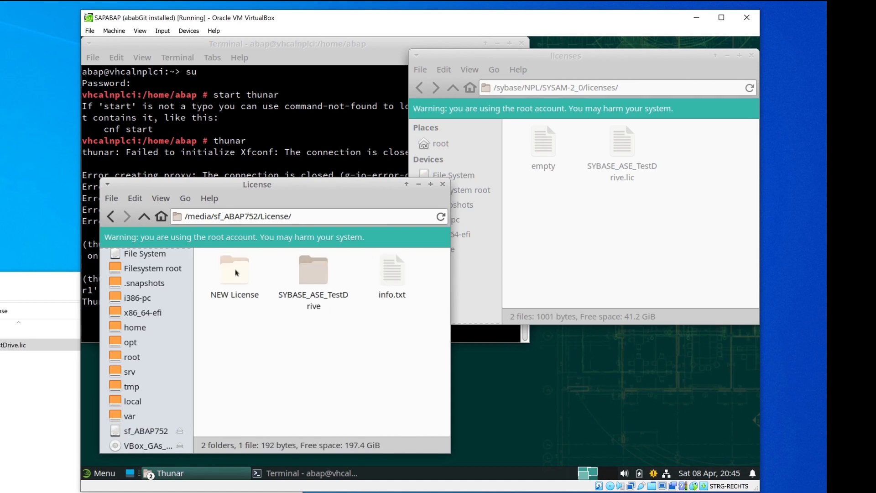
pyautogui.doubleClick(234, 270)
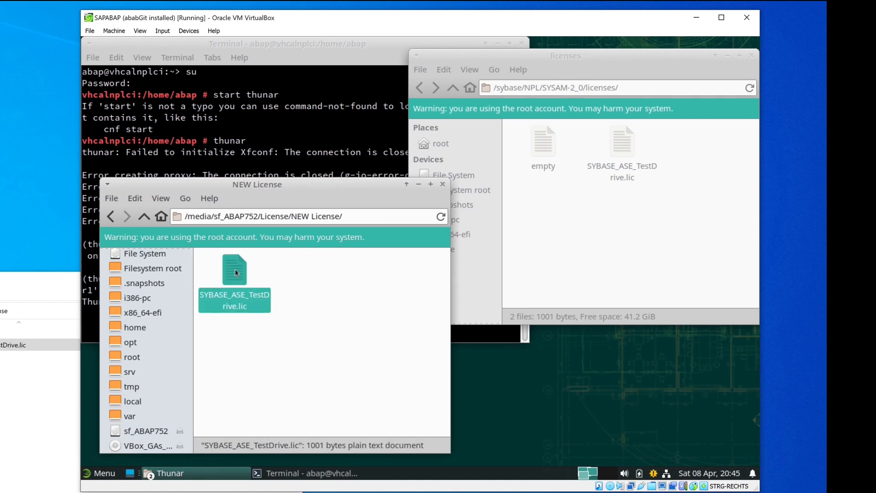
pyautogui.rightClick(235, 272)
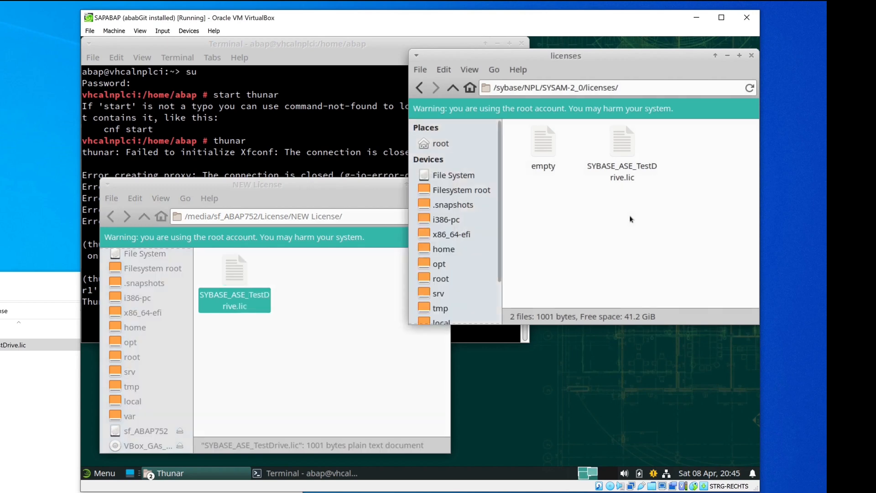
# Step: Paste the new license into /sybase/NPL/SYSAM-2_0/licenses, replacing the old file
pyautogui.rightClick(630, 219)
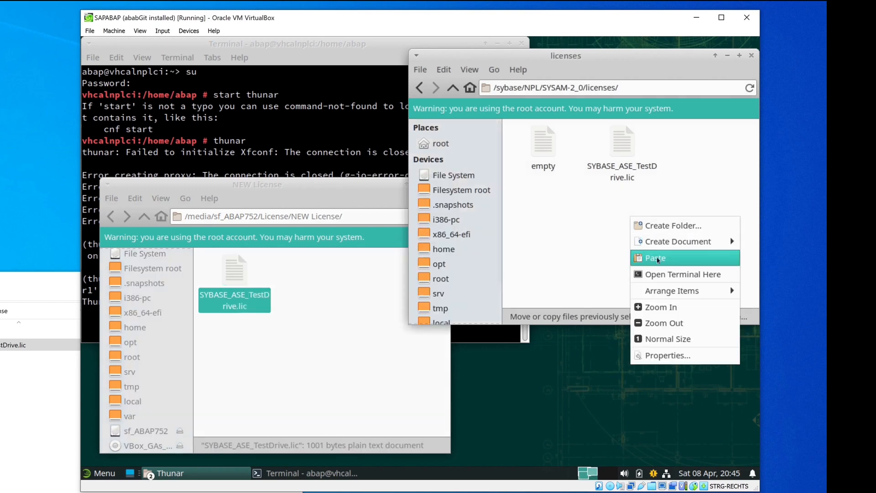
pyautogui.click(655, 257)
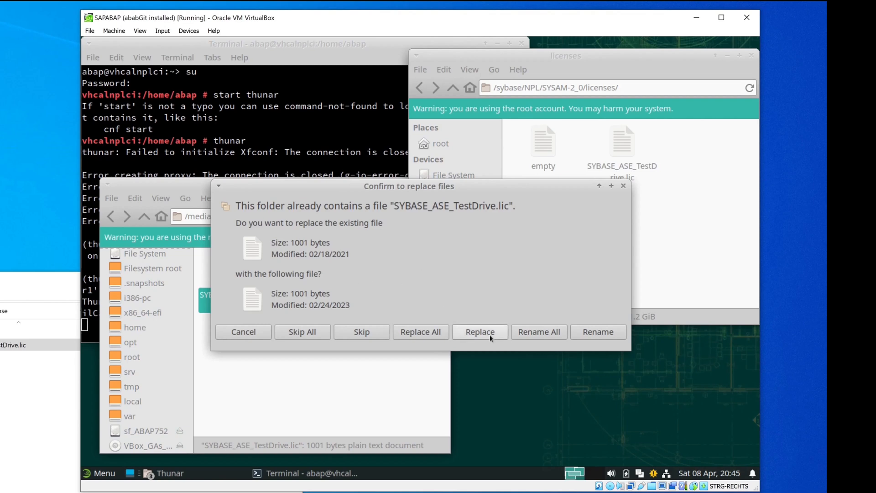
pyautogui.click(479, 331)
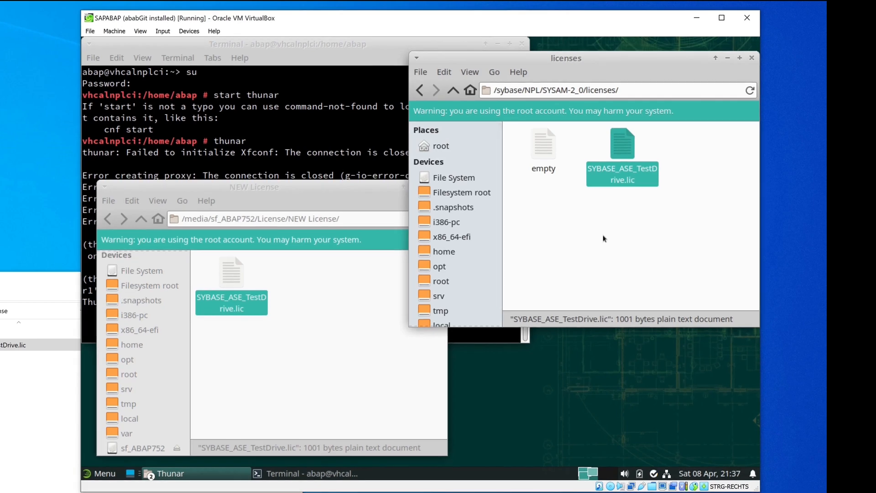
# Step: In the license file's Properties > Permissions, set its group to sapsys
pyautogui.rightClick(622, 145)
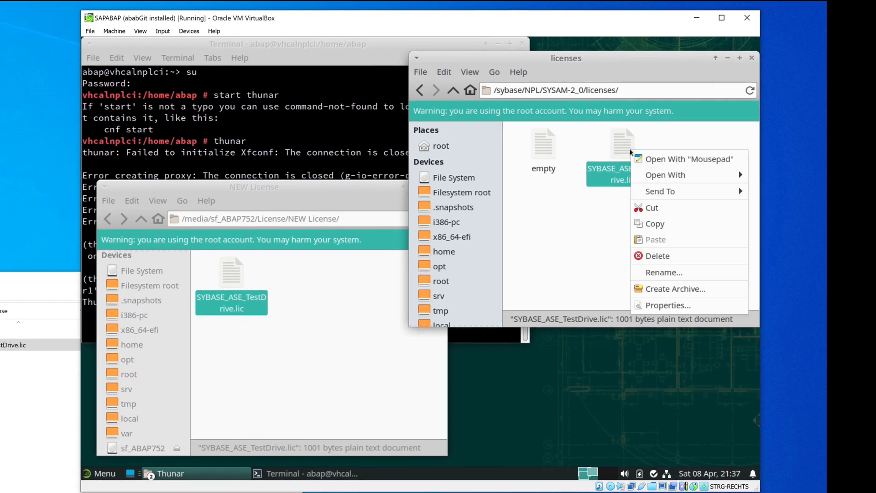
pyautogui.click(668, 305)
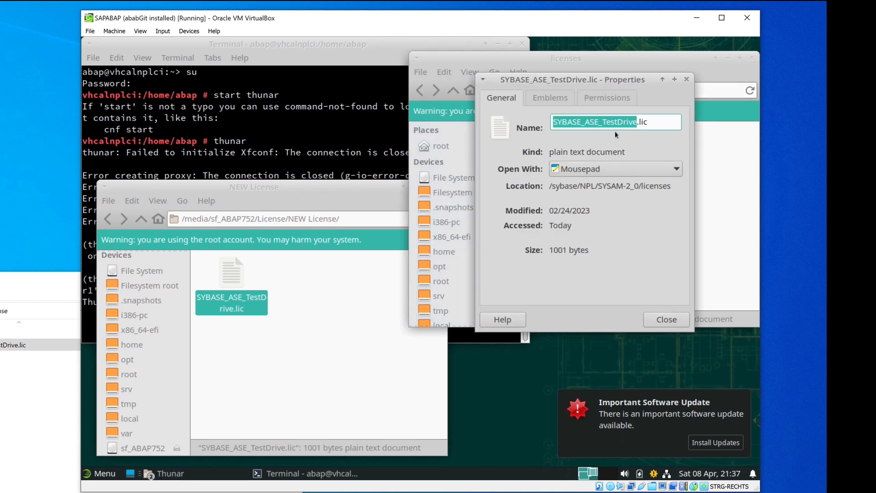
pyautogui.click(606, 98)
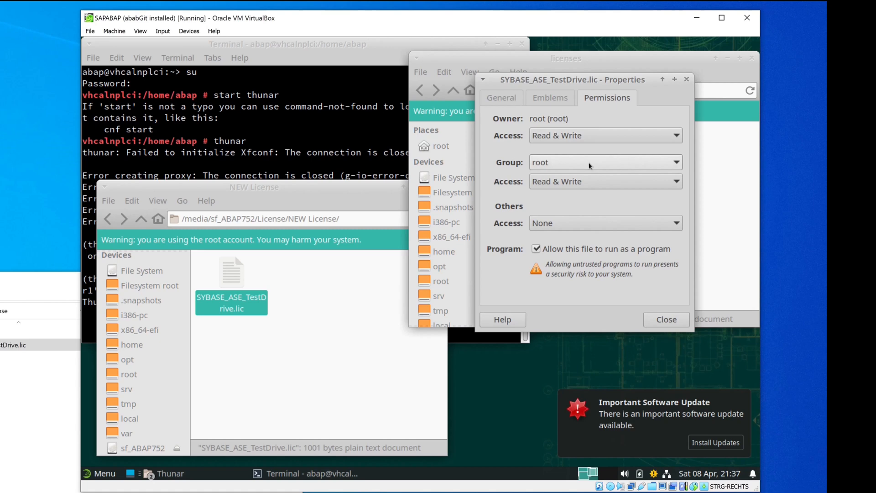
pyautogui.click(604, 162)
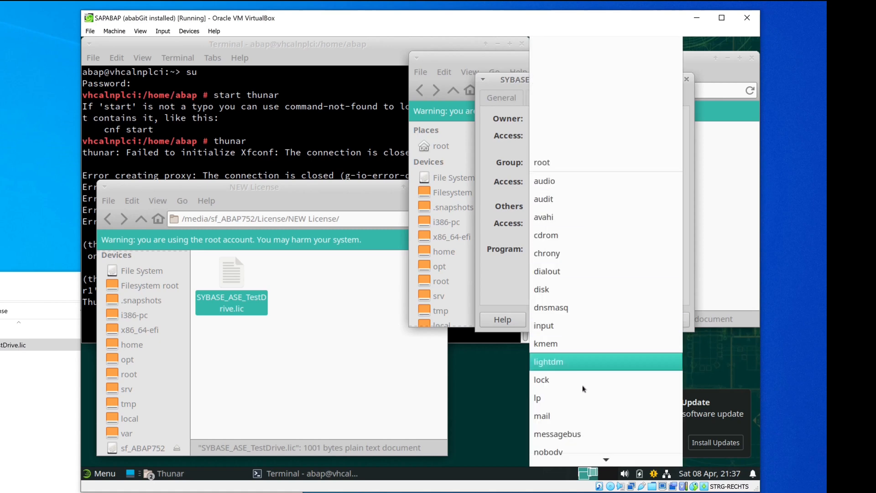
pyautogui.scroll(-3)
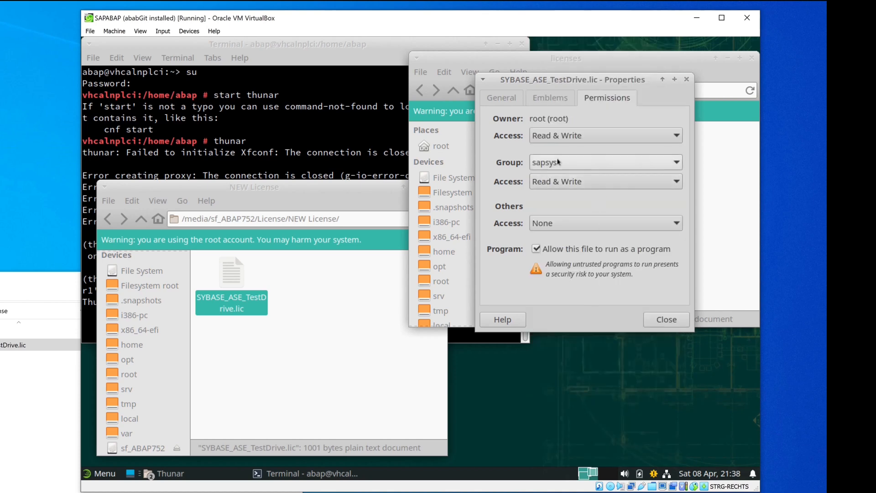
pyautogui.click(666, 320)
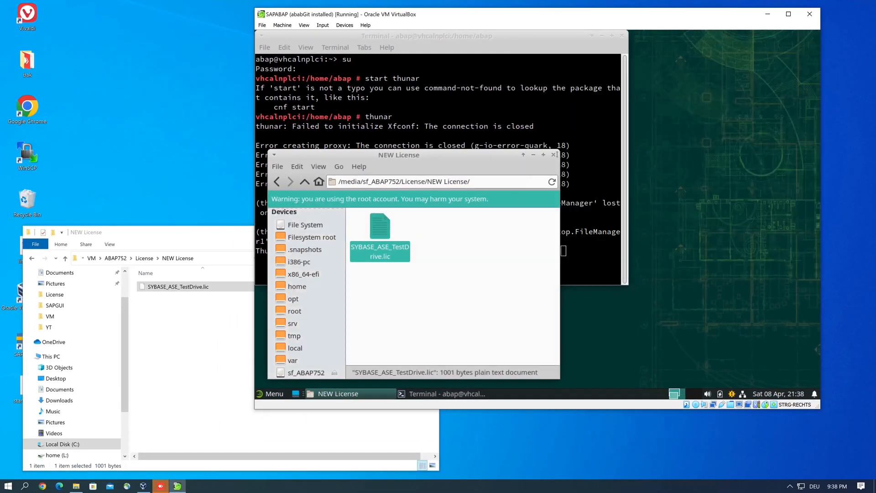
# Step: Close the Thunar and old terminal windows and launch a new Terminal Emulator
pyautogui.click(555, 155)
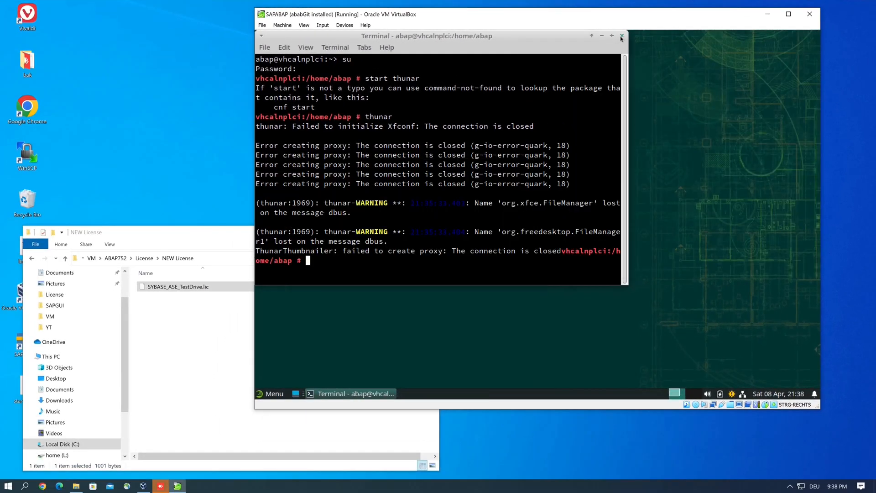
pyautogui.click(620, 36)
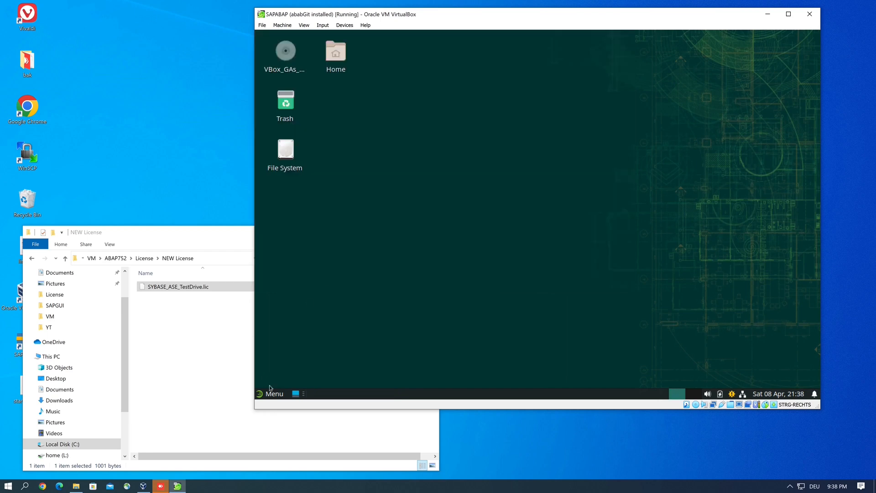
pyautogui.click(270, 393)
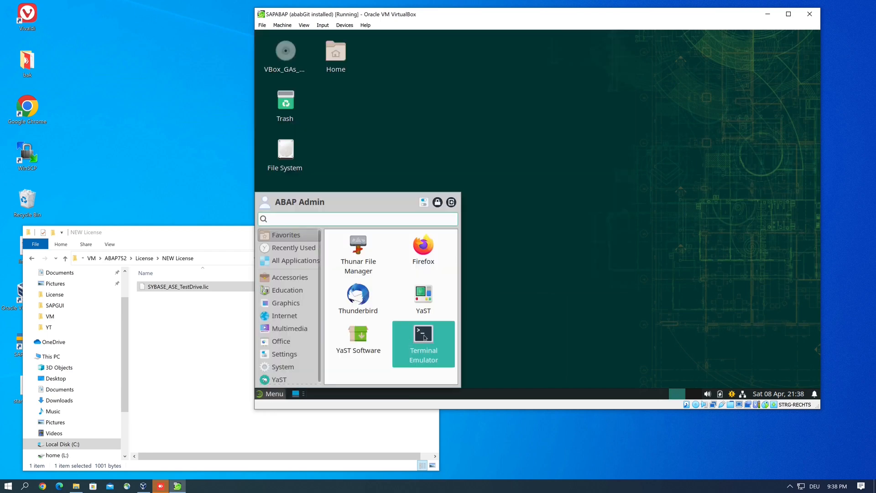
pyautogui.click(422, 343)
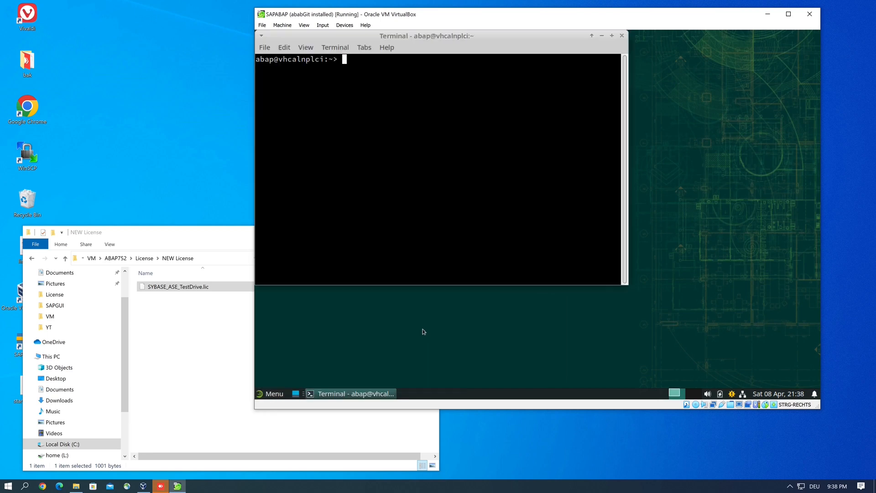
# Step: Switch to npladm with su and run startsap ALL to bring the SAP system online
pyautogui.write('su')
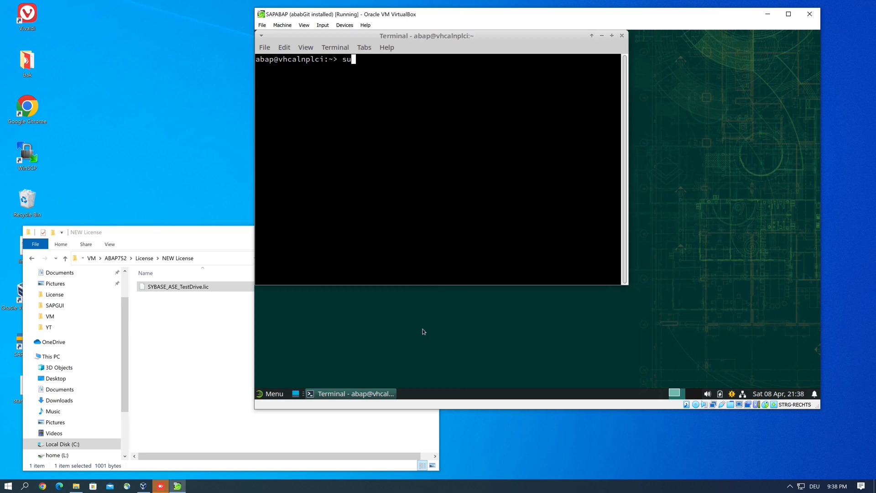
pyautogui.write('" "')
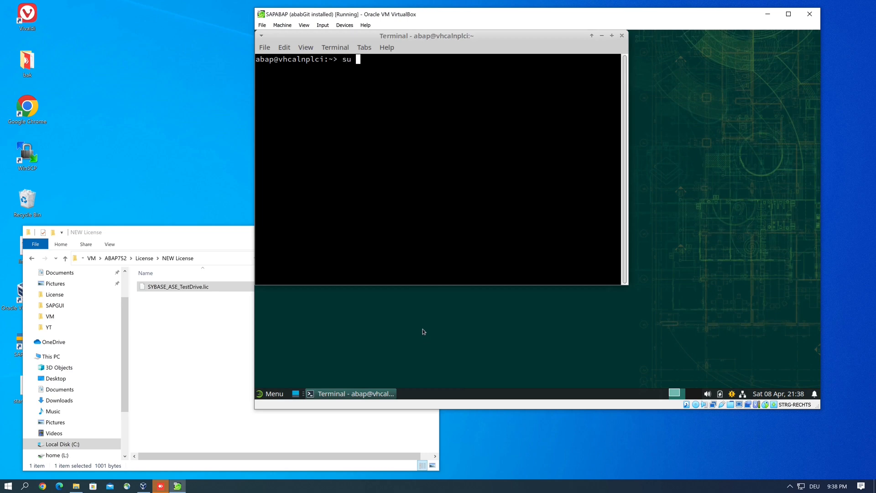
pyautogui.write('n')
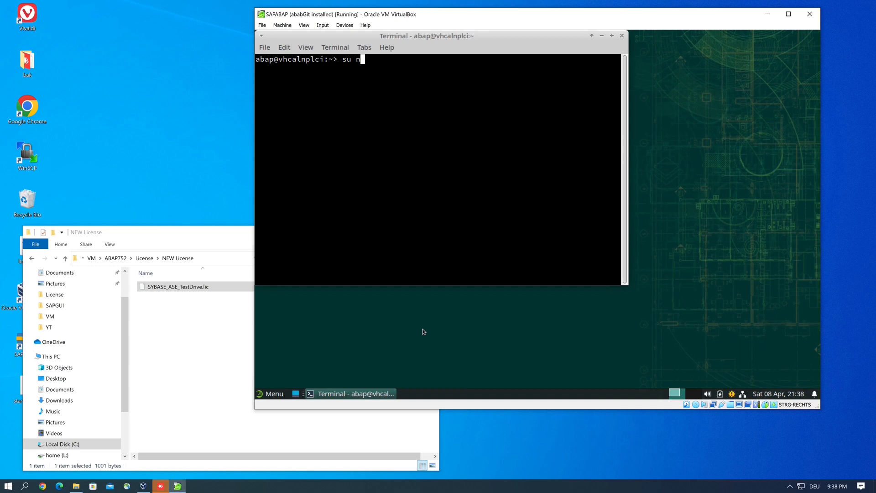
pyautogui.write('pladm')
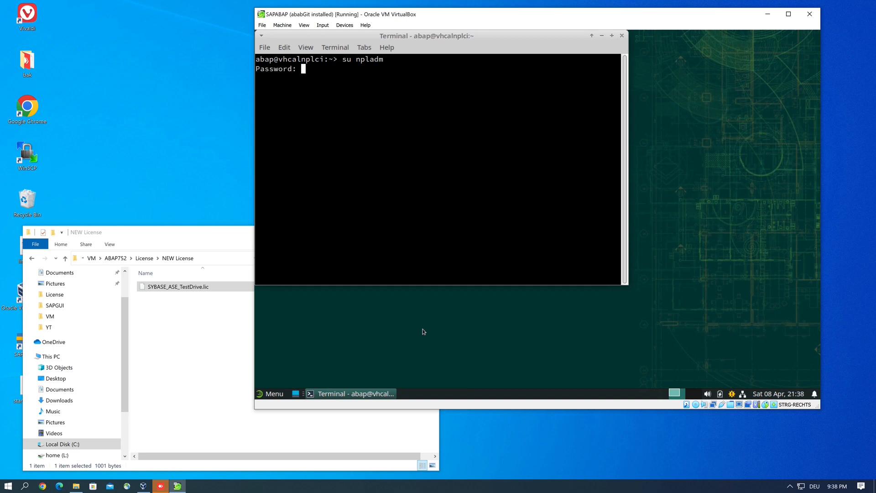
pyautogui.press('Enter')
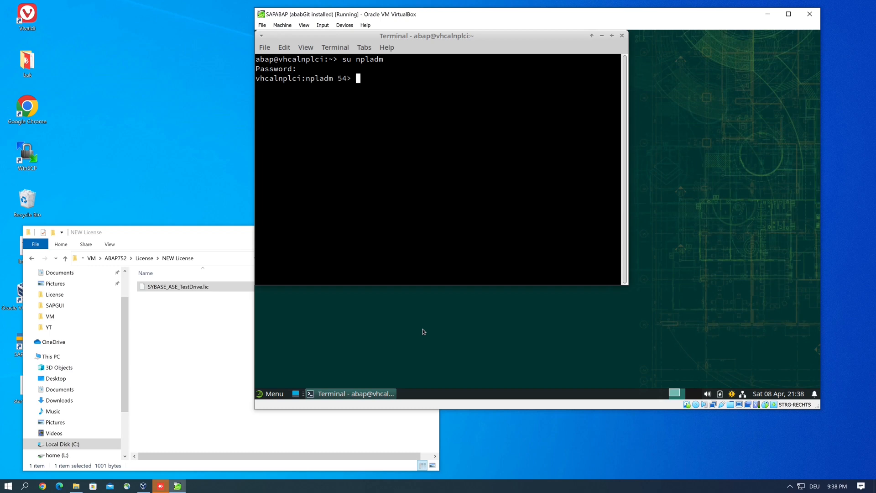
pyautogui.write('start')
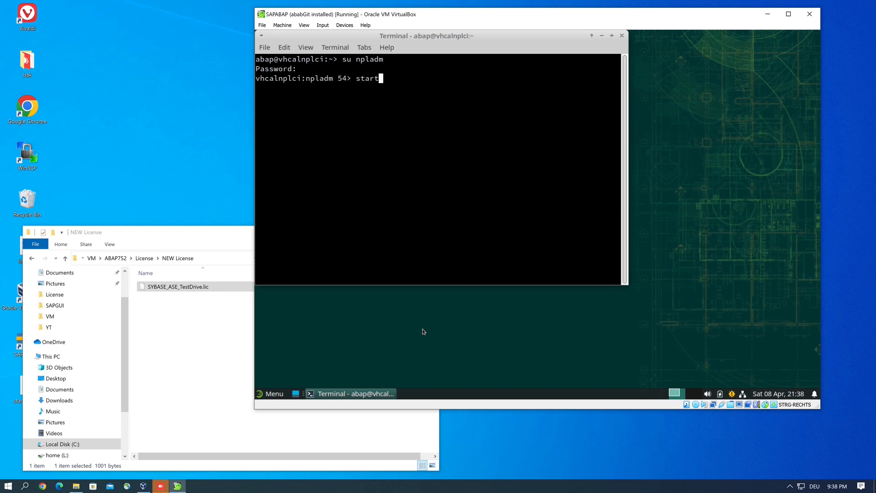
pyautogui.write('sap')
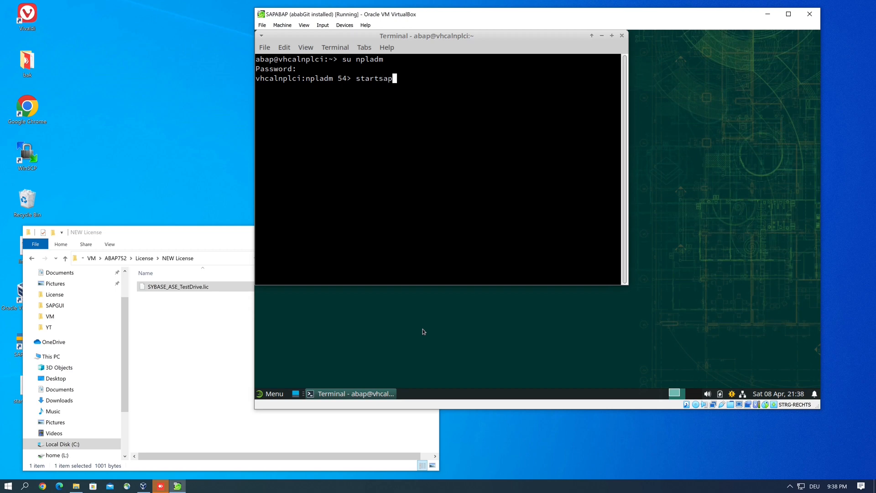
pyautogui.write('ALL')
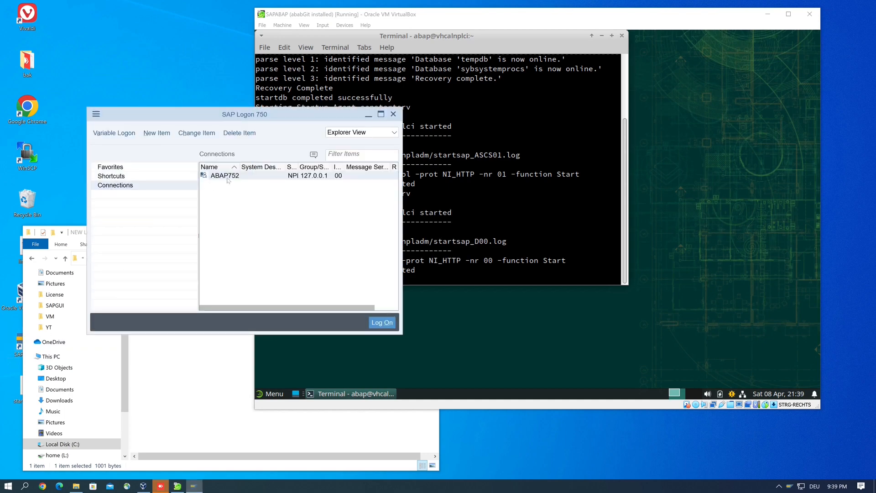
# Step: Connect to the ABAP752 system from SAP Logon, reaching the NetWeaver 7.52 SP04 client 001 logon screen
pyautogui.doubleClick(225, 176)
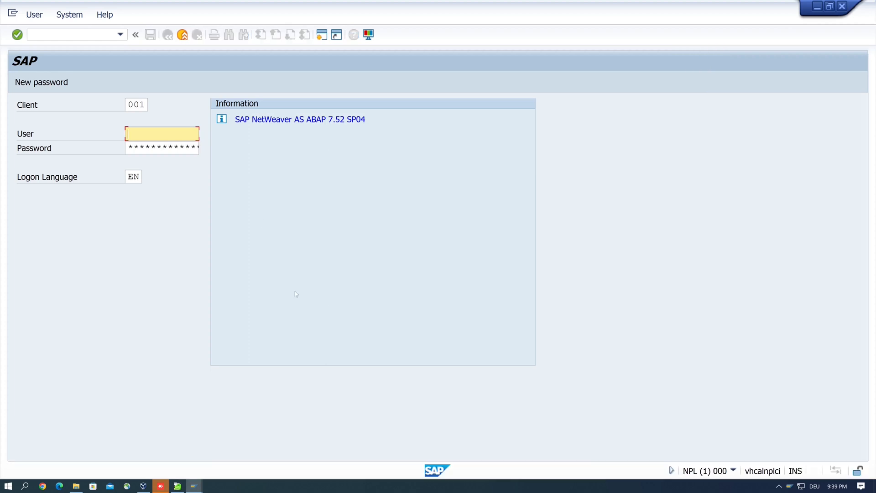
pyautogui.moveTo(591, 299)
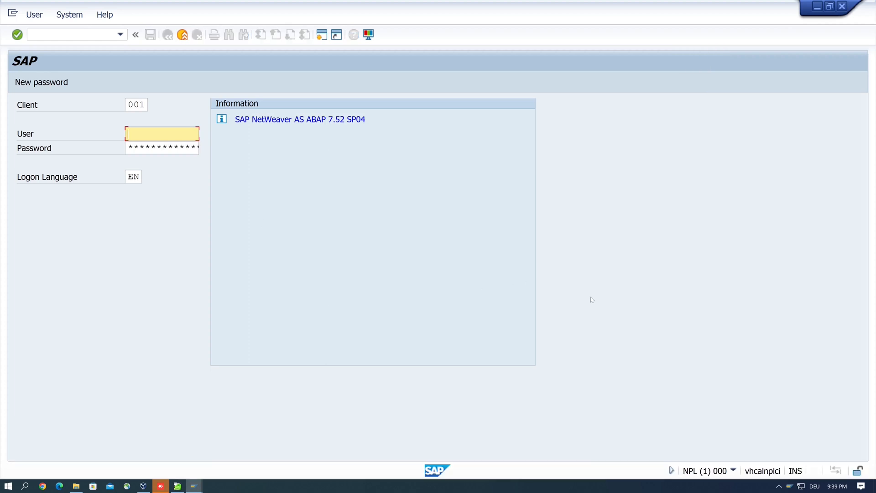
pyautogui.moveTo(662, 240)
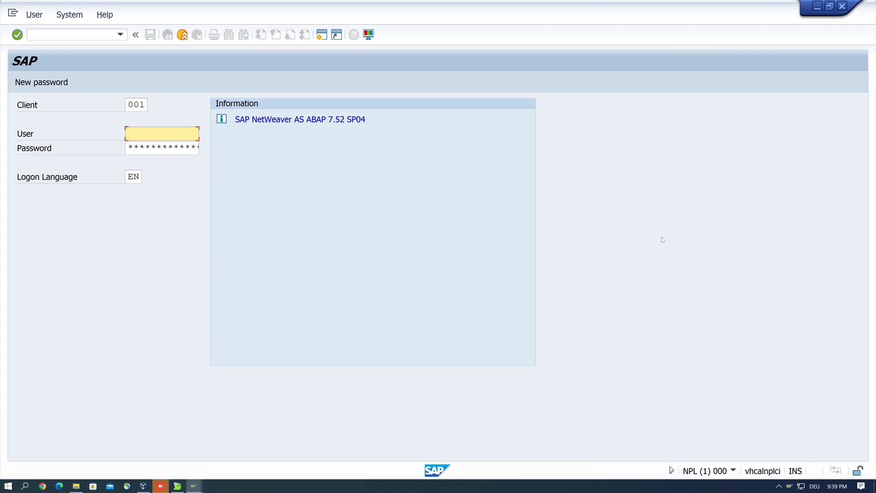
pyautogui.moveTo(739, 216)
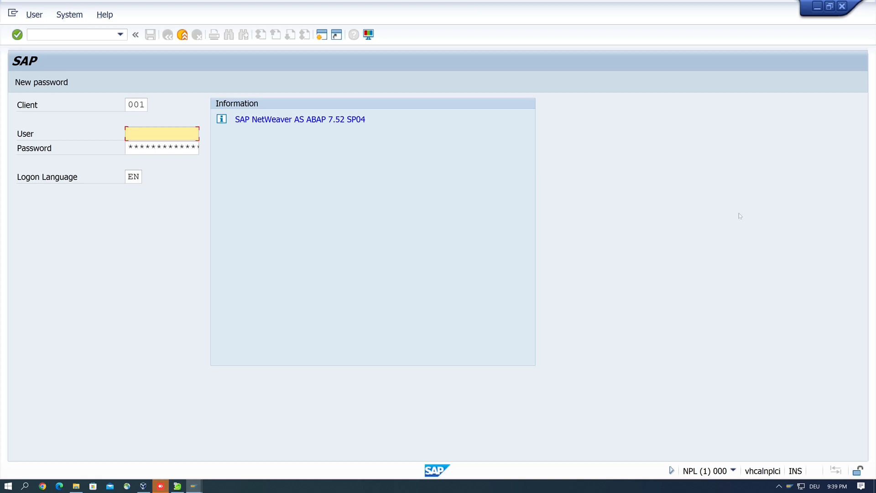